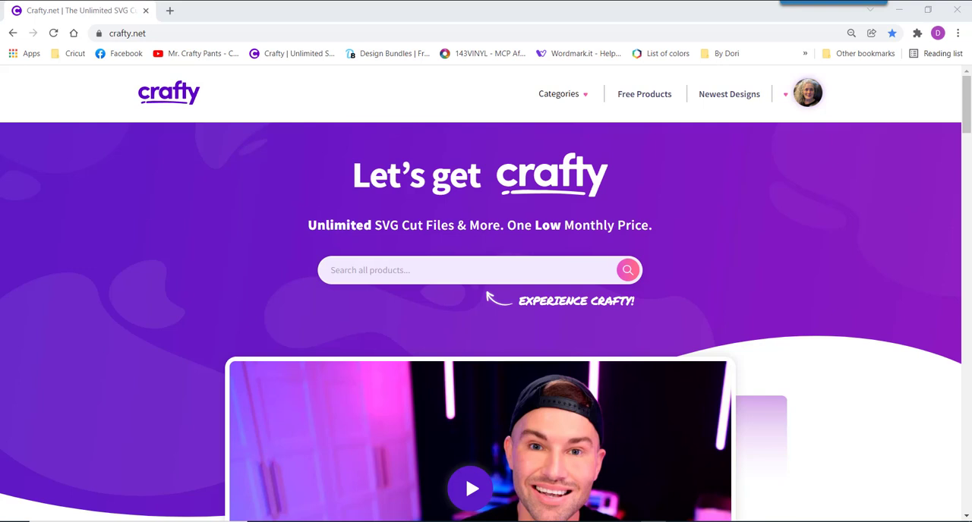
Show the Categories dropdown on the Crafty.net home page
left_click(559, 94)
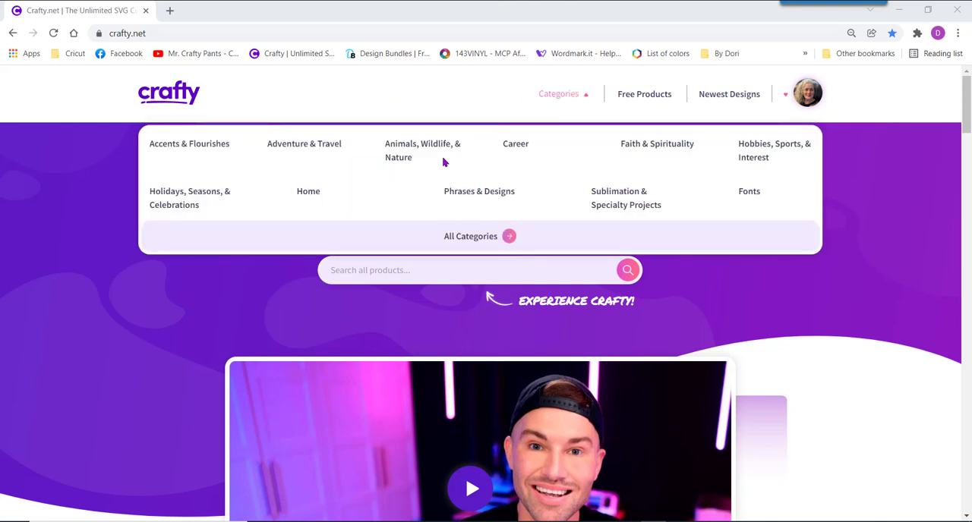
Browse to the Dogs designs under Animals, Wildlife, & Nature
left_click(422, 149)
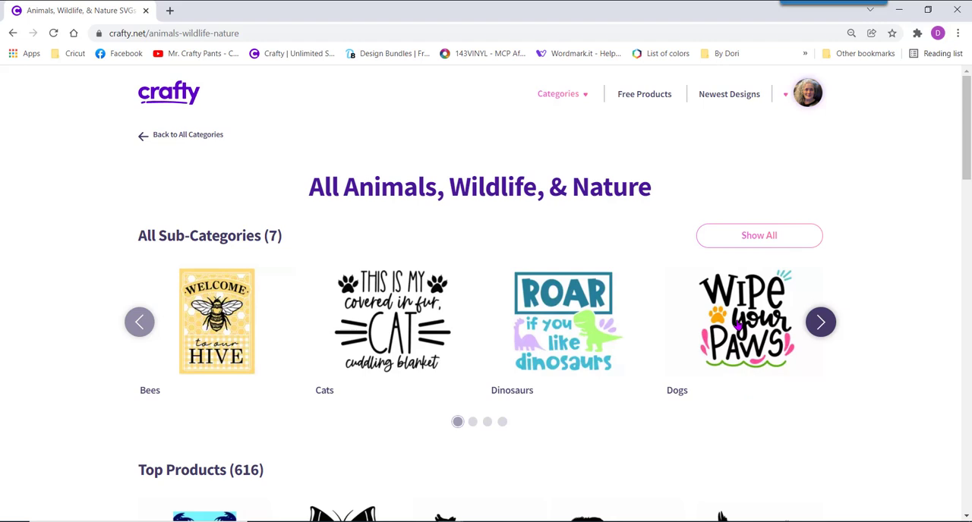
left_click(747, 322)
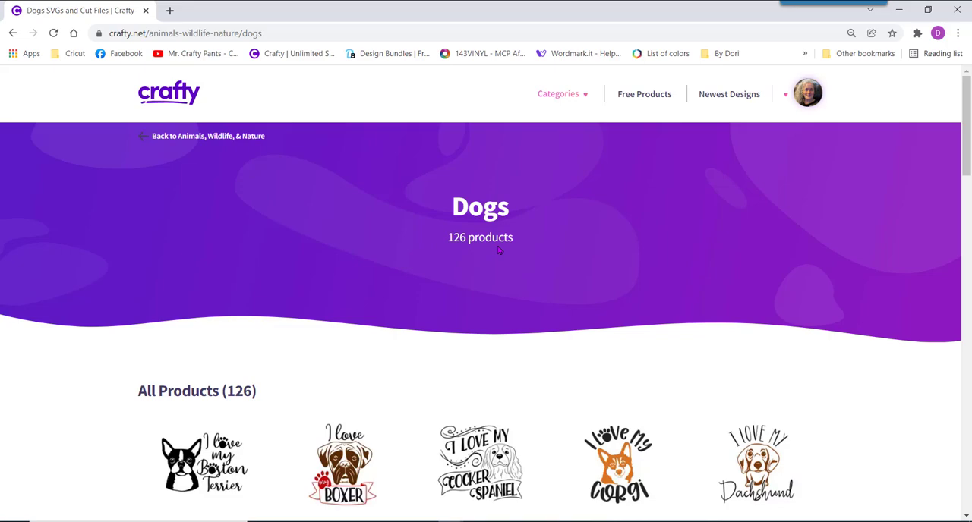
scroll("down", 3)
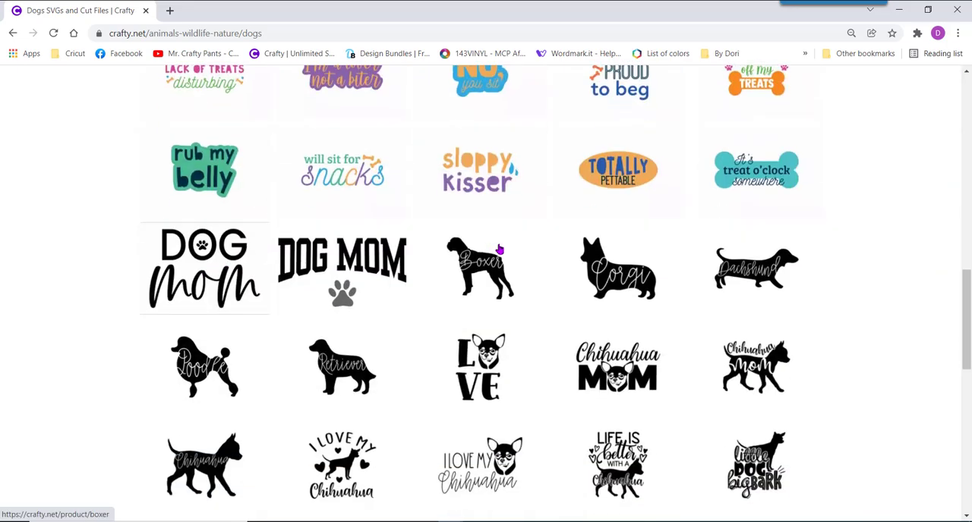
scroll("down", 3)
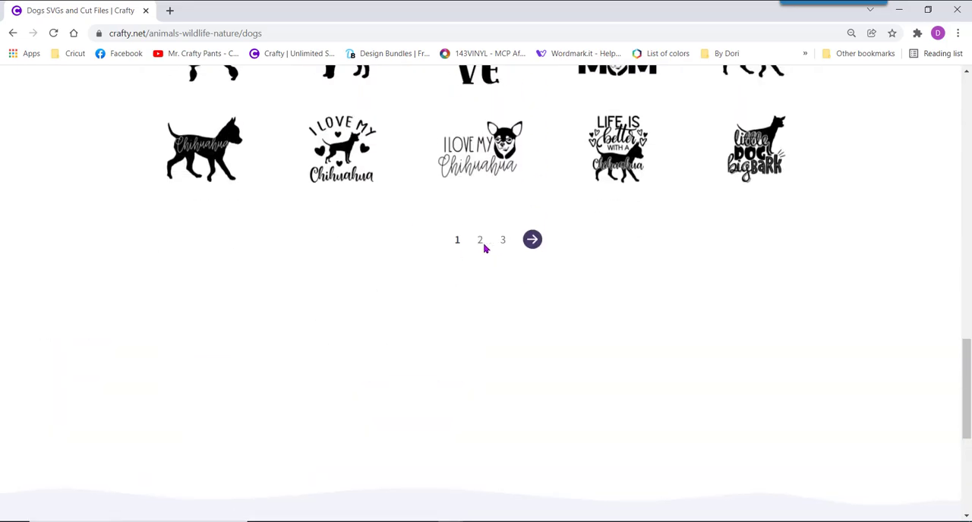
Go to page 3 of the dog designs and pick Love has four paws
left_click(503, 240)
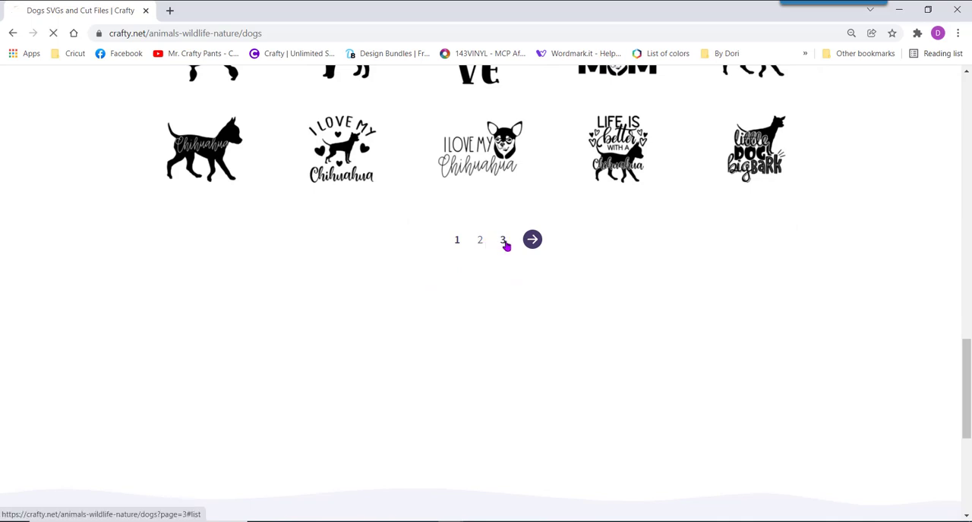
left_click(531, 240)
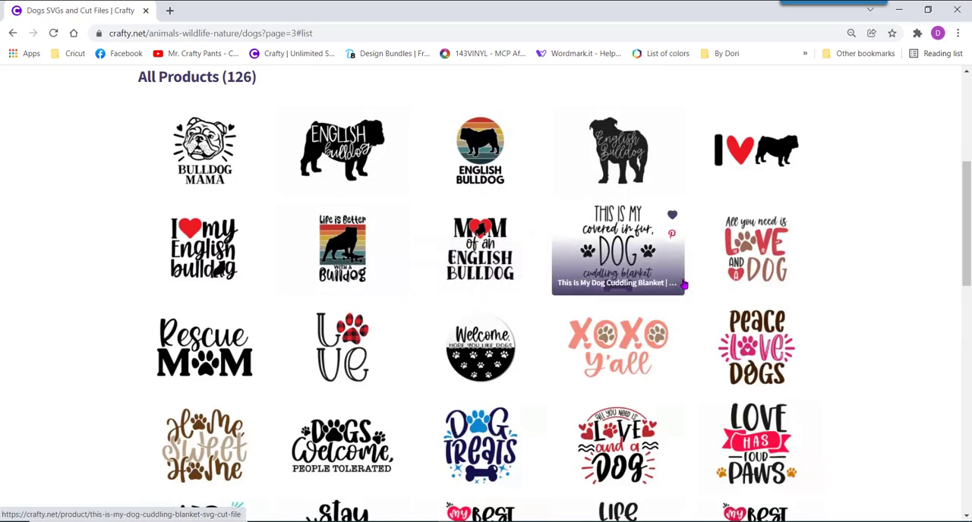
mouse_move(756, 149)
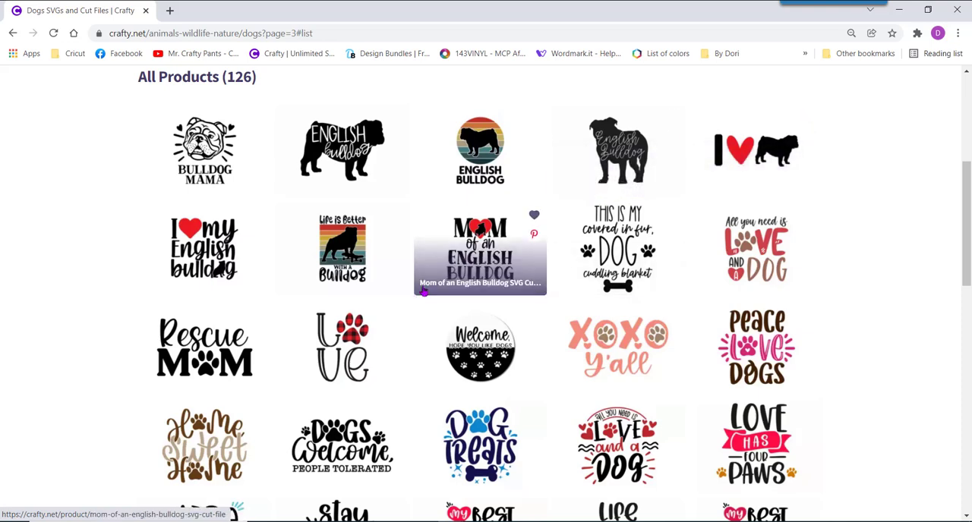
scroll("down", 3)
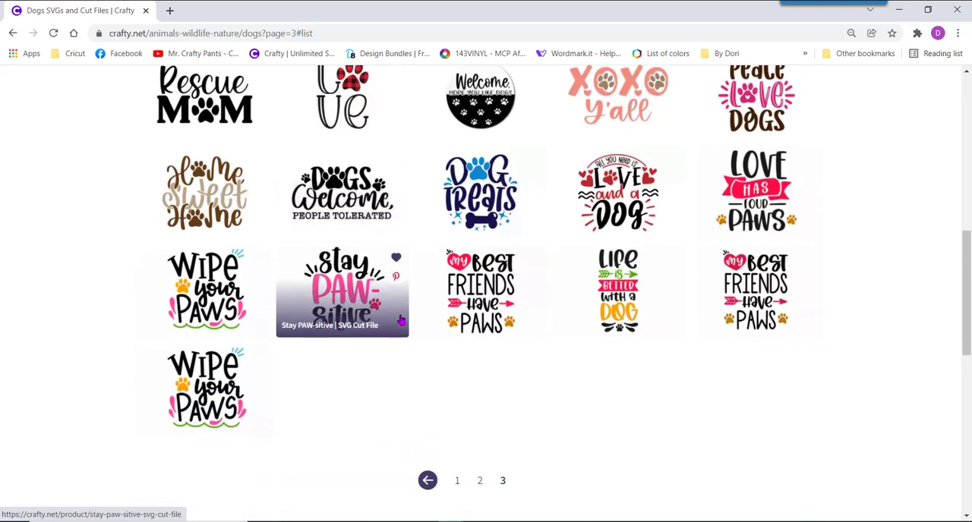
mouse_move(756, 191)
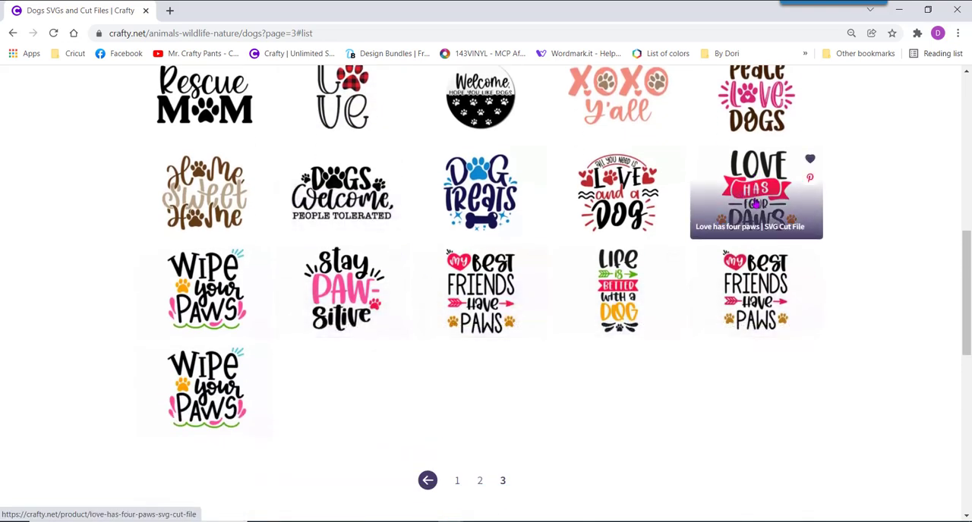
left_click(755, 191)
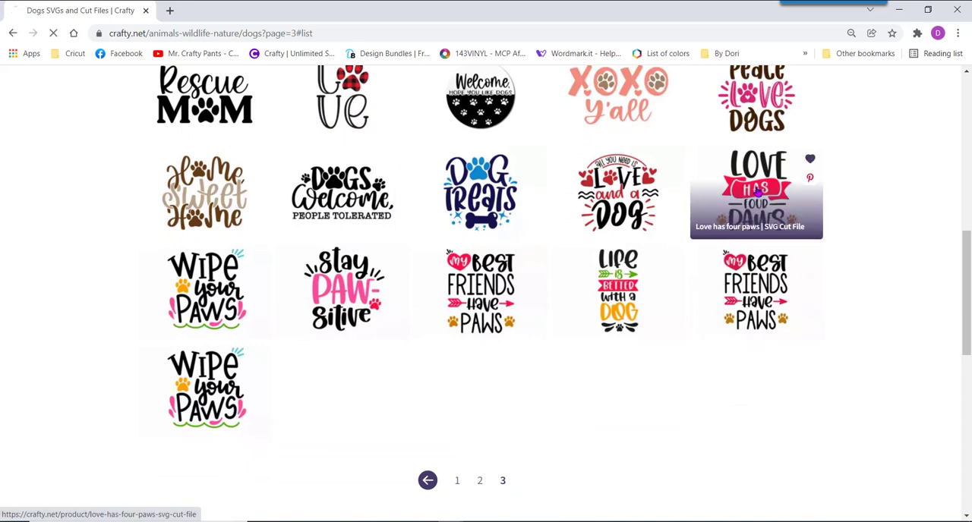
Download the Love has four paws SVG cut file from its product page
left_click(756, 191)
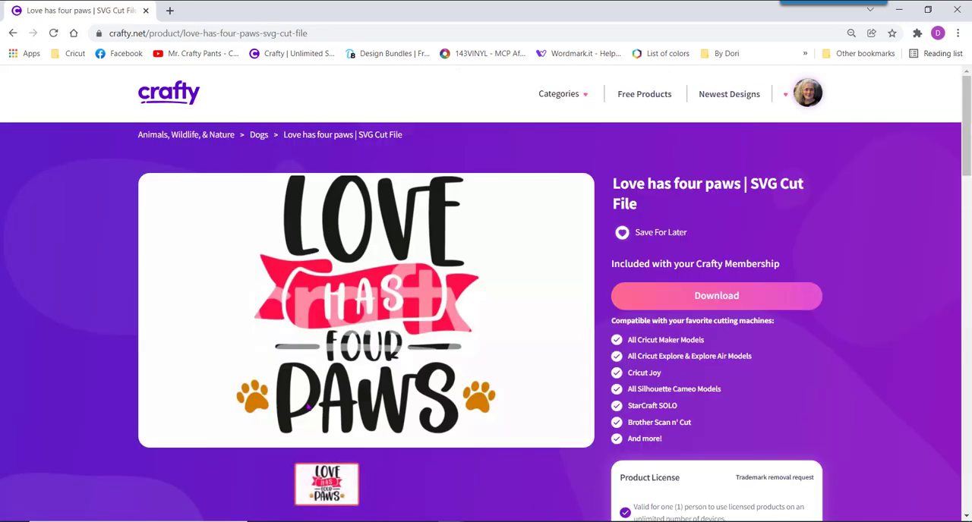
mouse_move(717, 301)
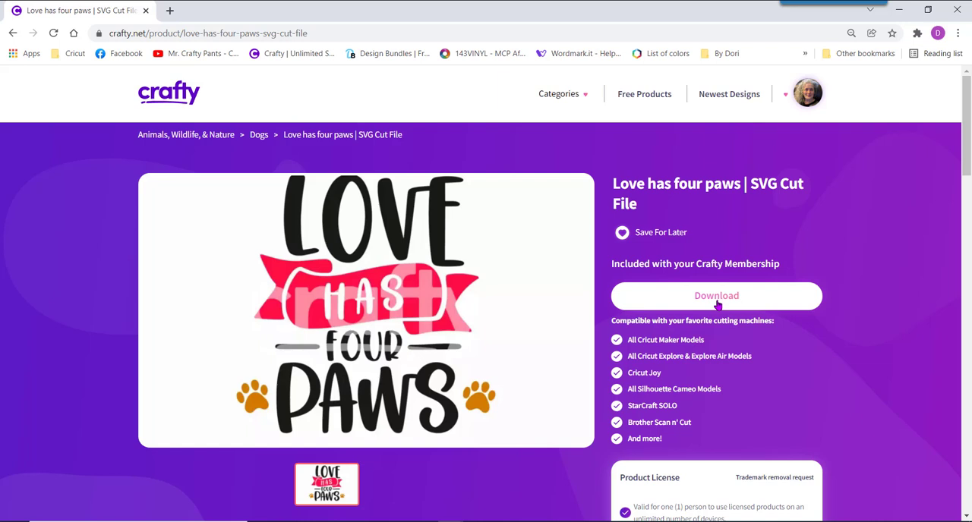
left_click(715, 294)
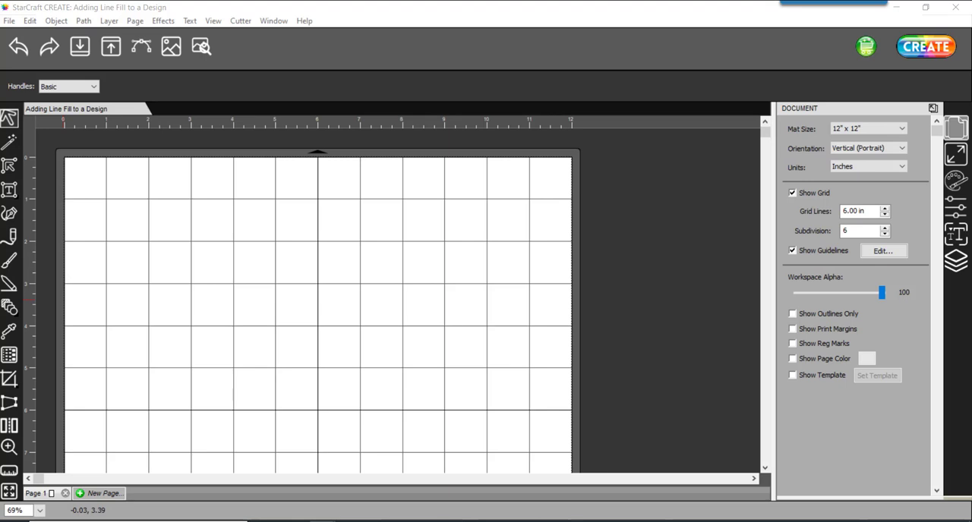
mouse_move(340, 292)
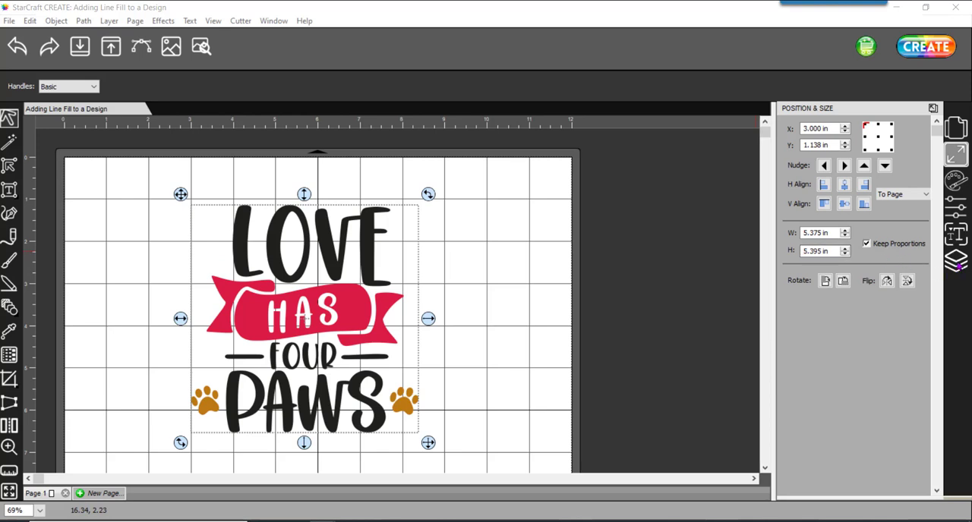
Show the Layers panel and expand the imported design group into its color layers
left_click(956, 260)
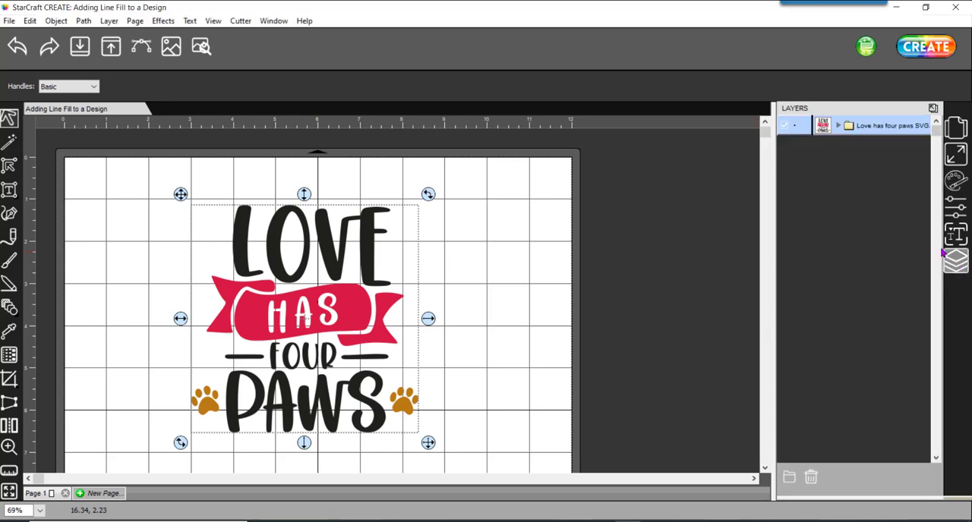
mouse_move(935, 212)
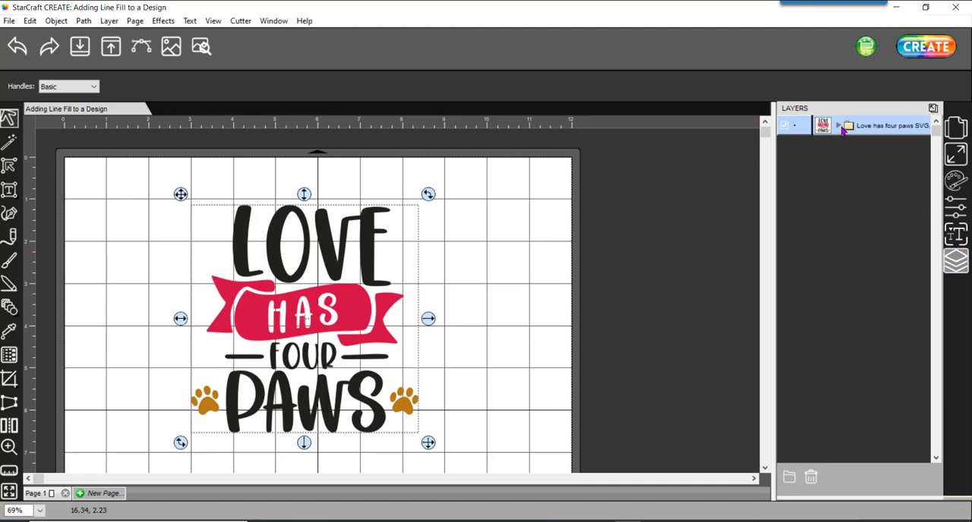
left_click(838, 125)
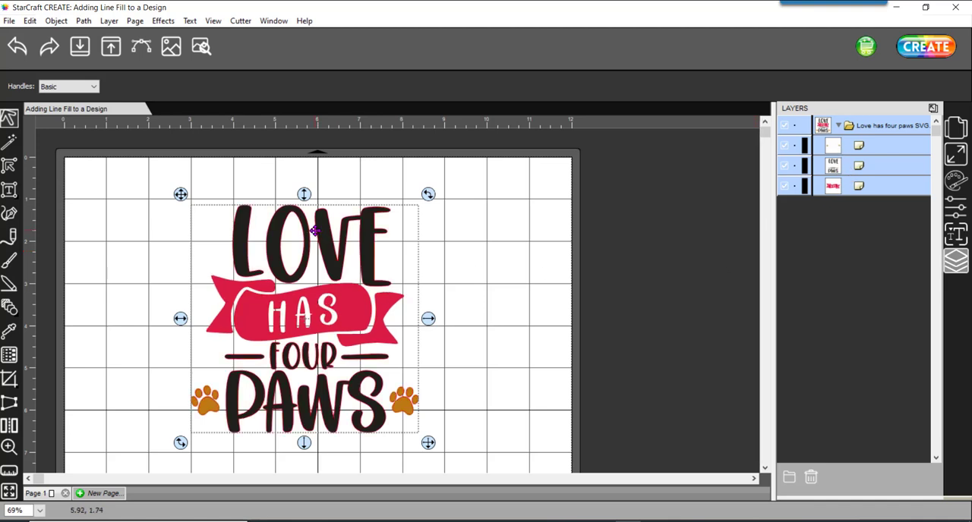
mouse_move(312, 295)
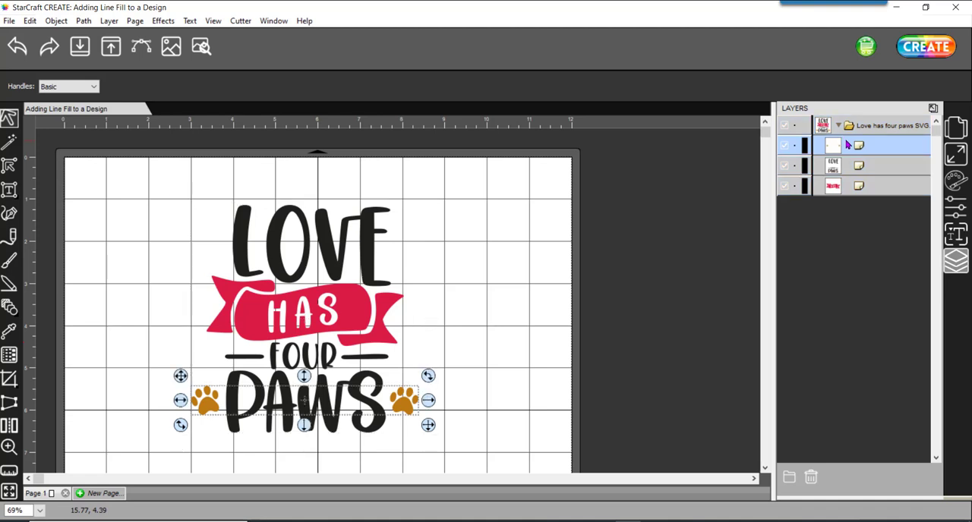
Set the paw prints layer's Cut Line Type to Draw
left_click(957, 210)
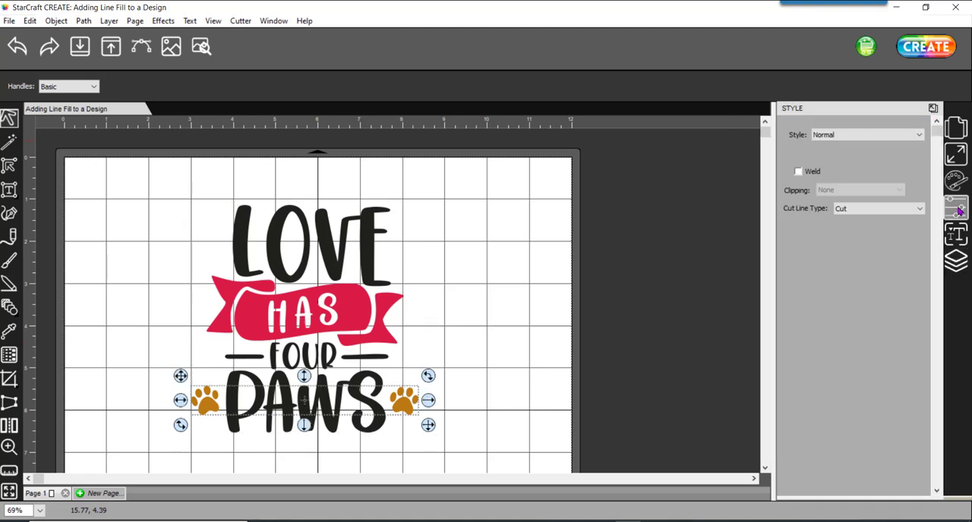
left_click(877, 209)
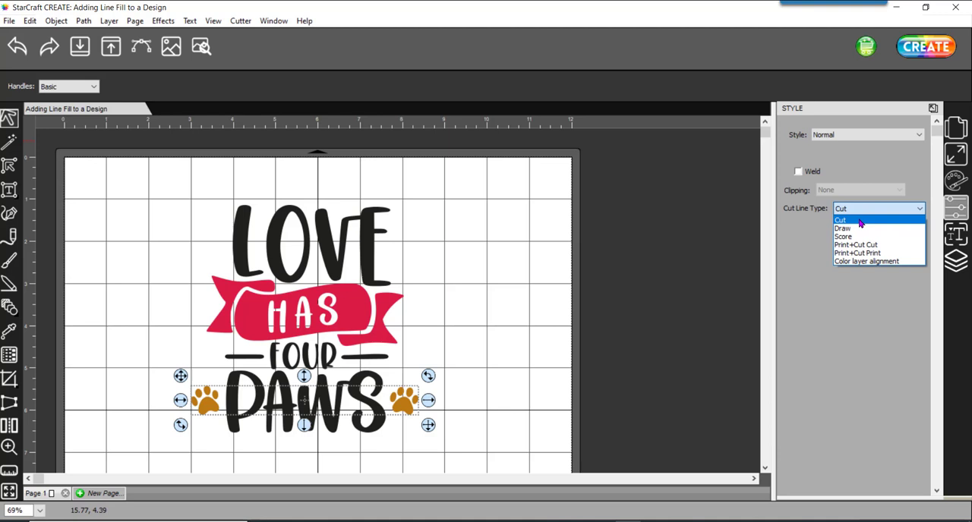
left_click(842, 227)
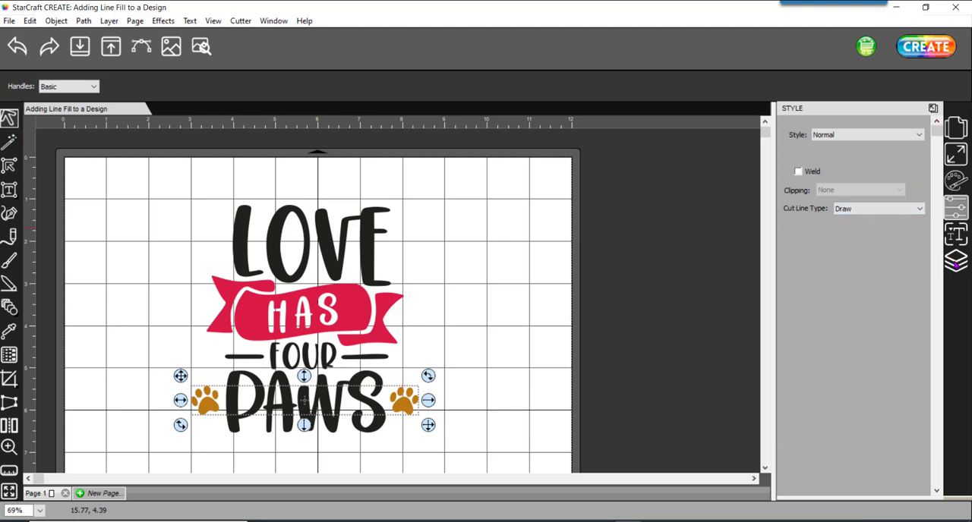
Select the red banner layer and set its Cut Line Type to Draw
left_click(956, 259)
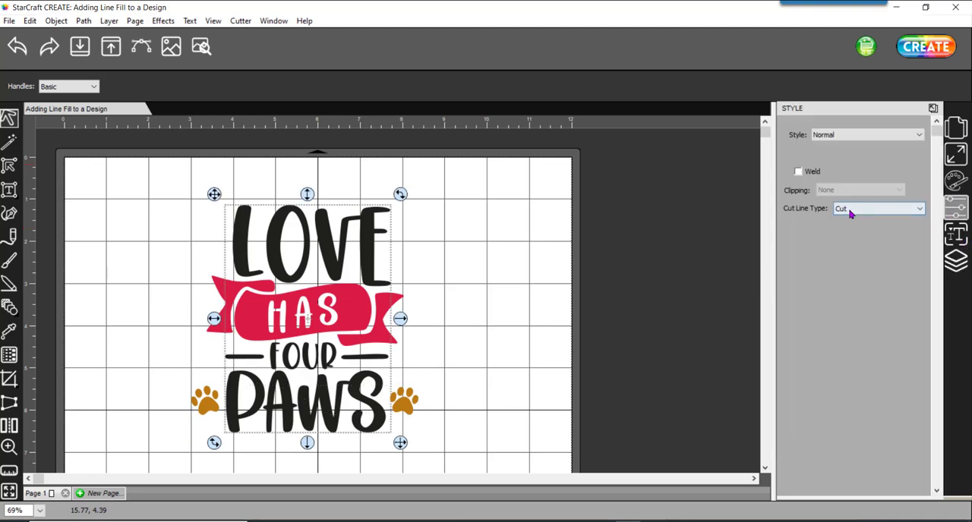
left_click(877, 209)
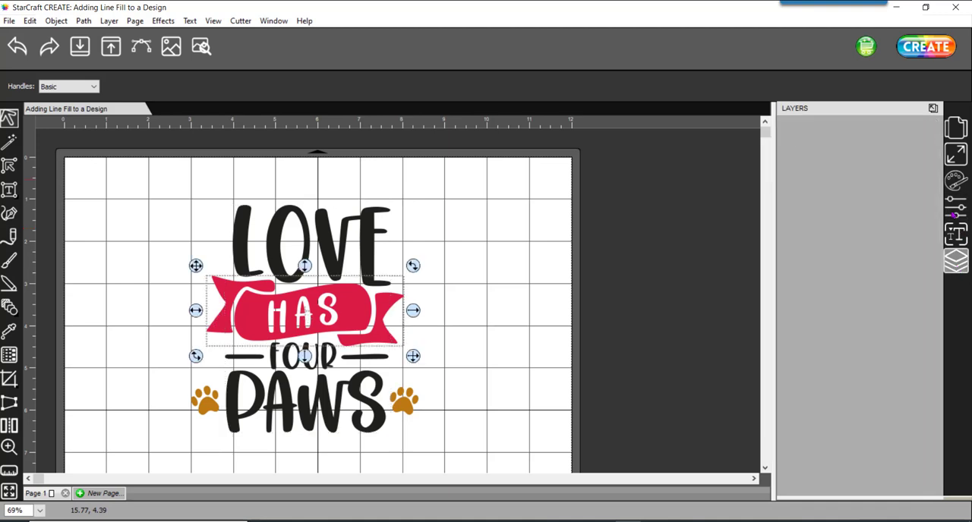
left_click(878, 208)
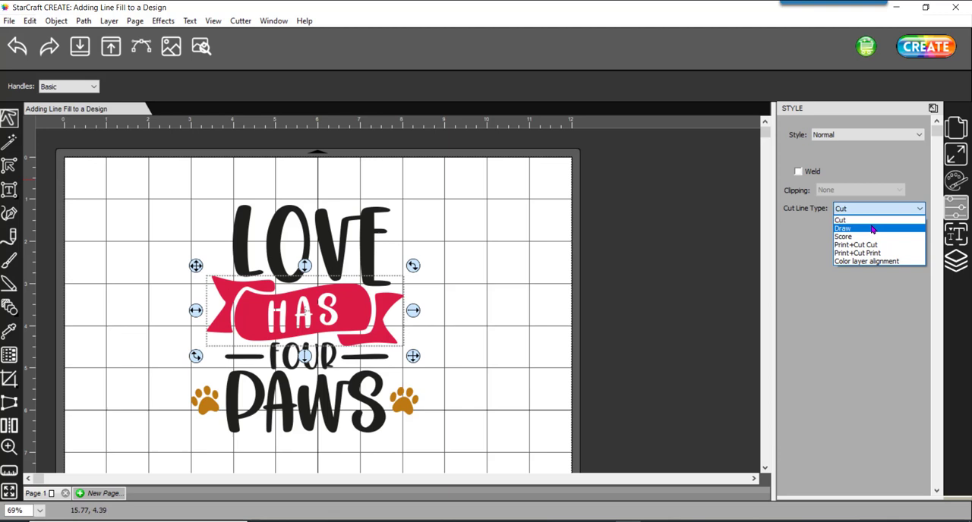
left_click(842, 228)
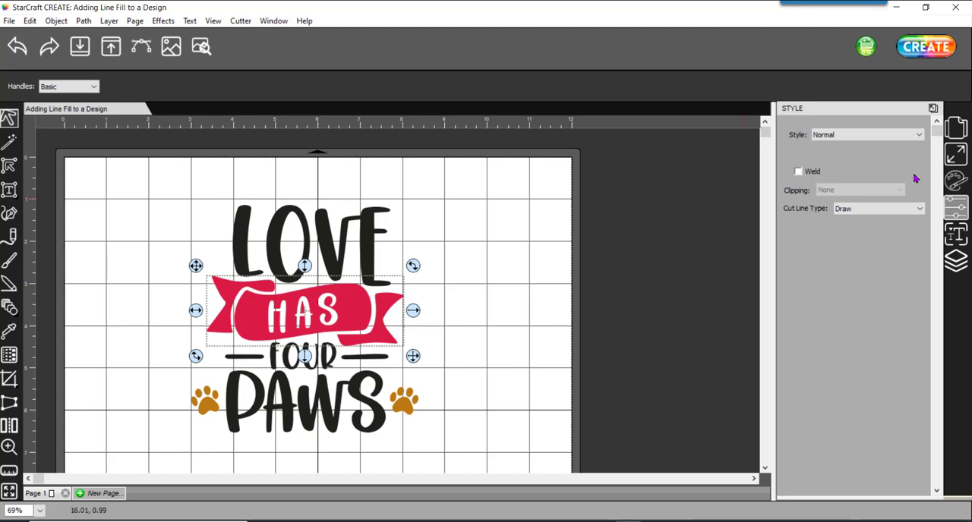
Return to the layers list with the banner selected and bring up the Effects menu
left_click(955, 261)
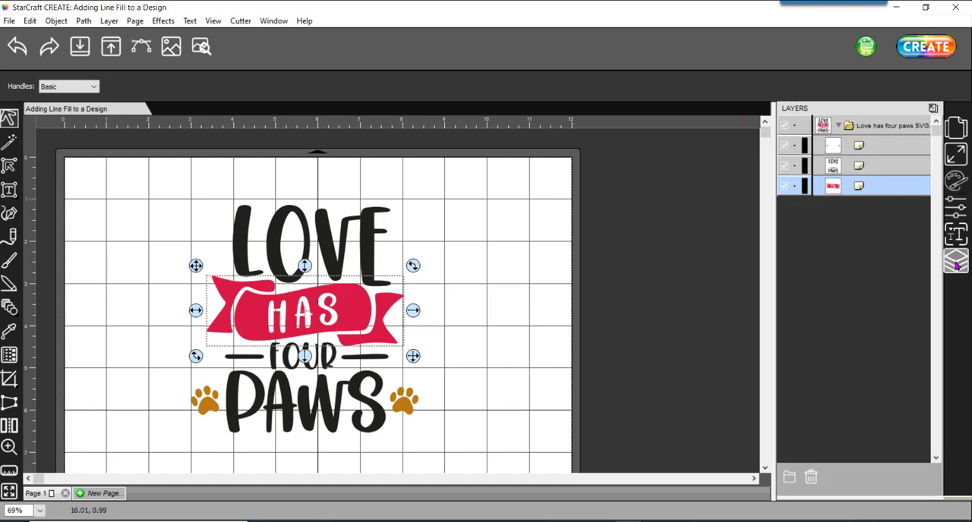
mouse_move(958, 264)
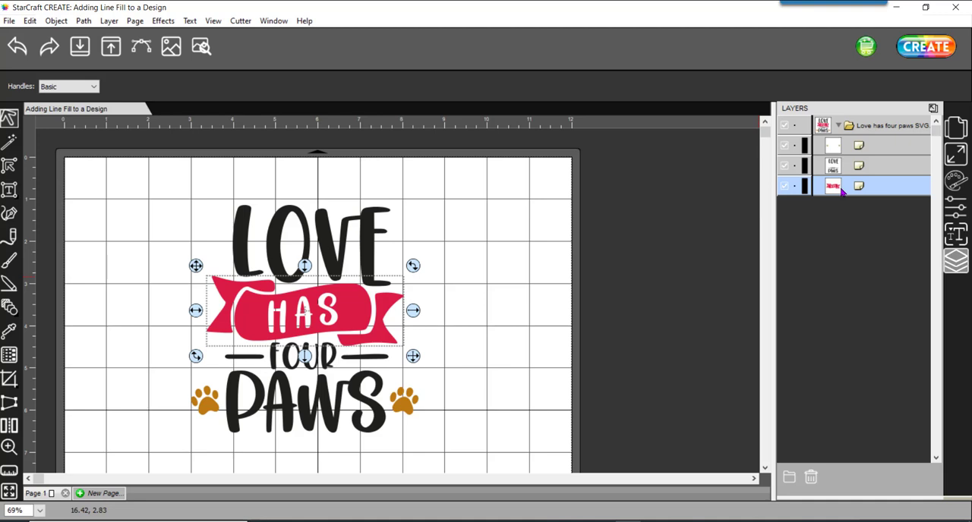
mouse_move(838, 192)
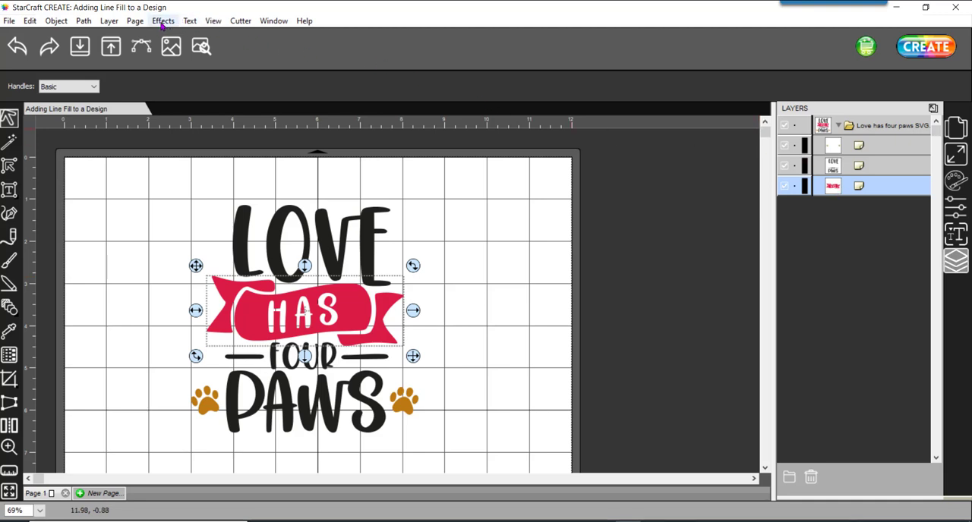
left_click(164, 21)
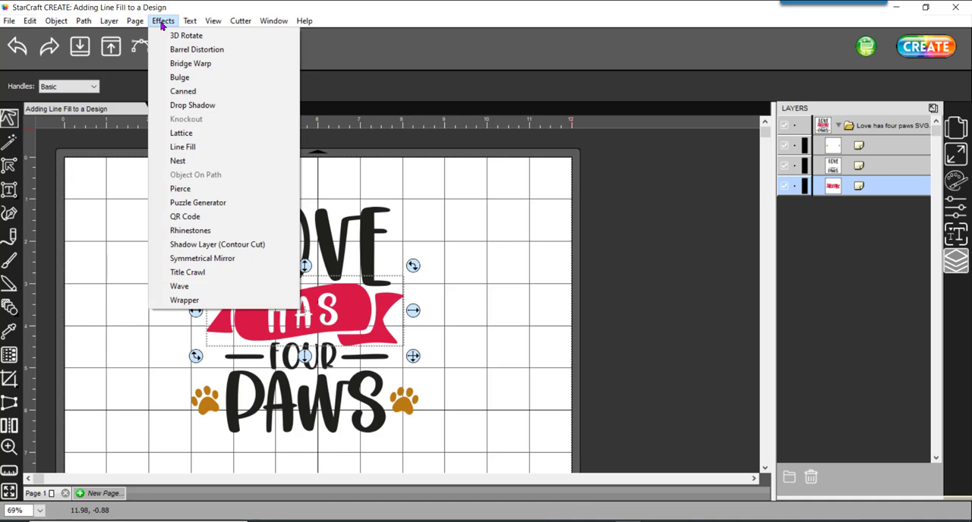
Apply a Line Fill to the banner at 0.025 in spacing and 30° angle, keeping its outline
left_click(183, 146)
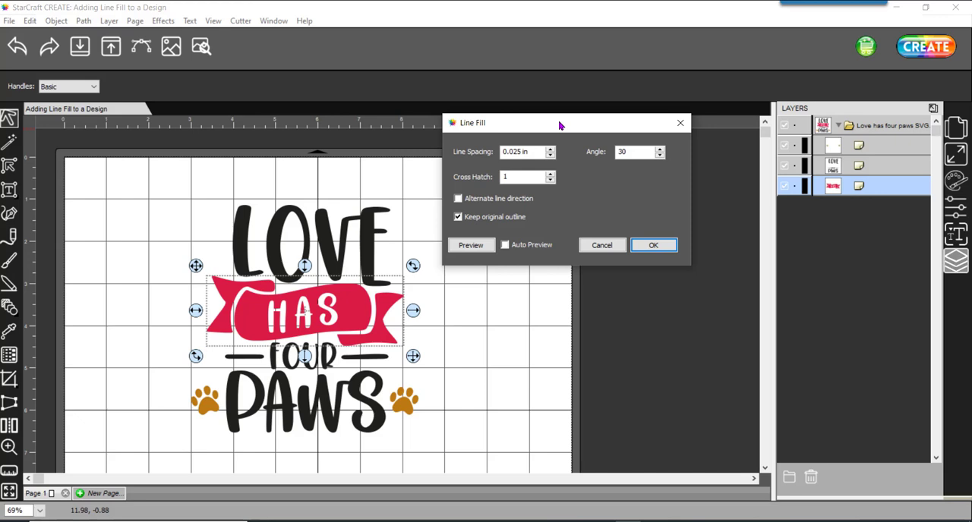
mouse_move(778, 40)
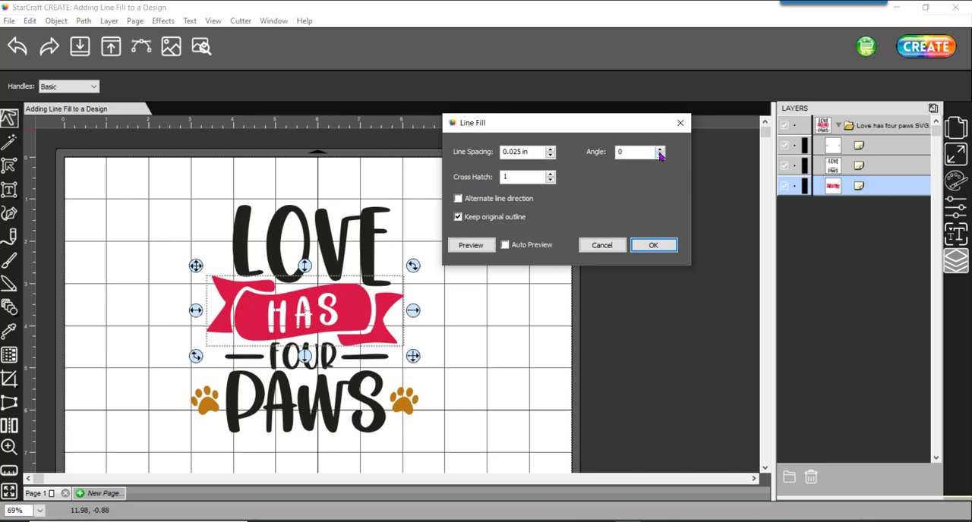
left_click(659, 149)
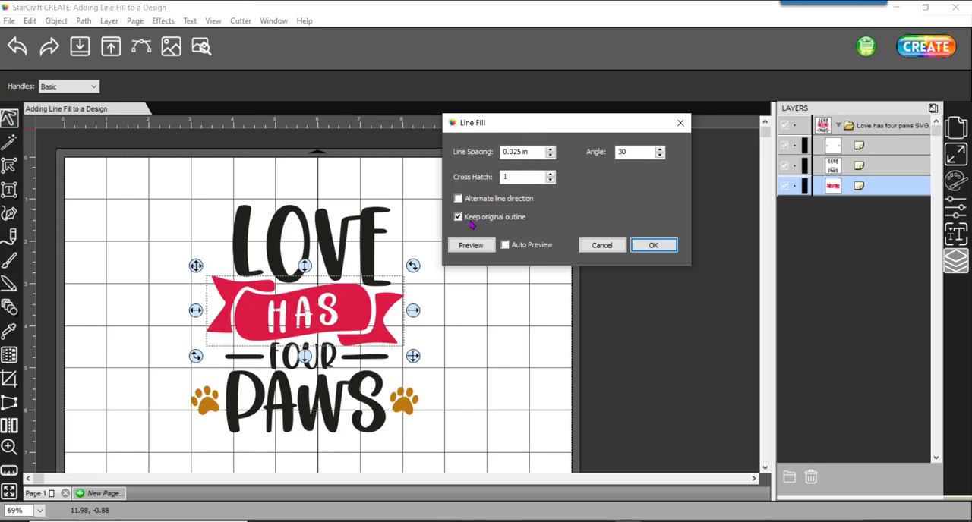
mouse_move(535, 220)
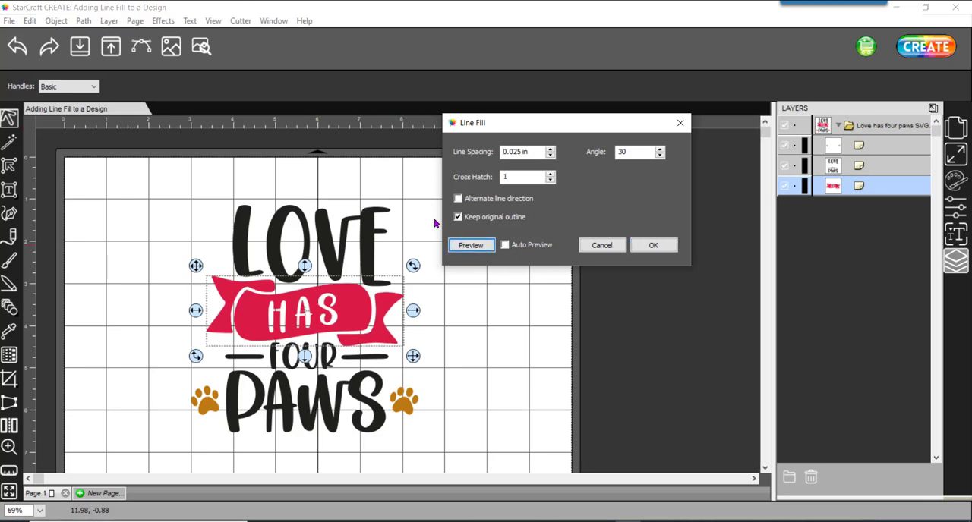
left_click(471, 245)
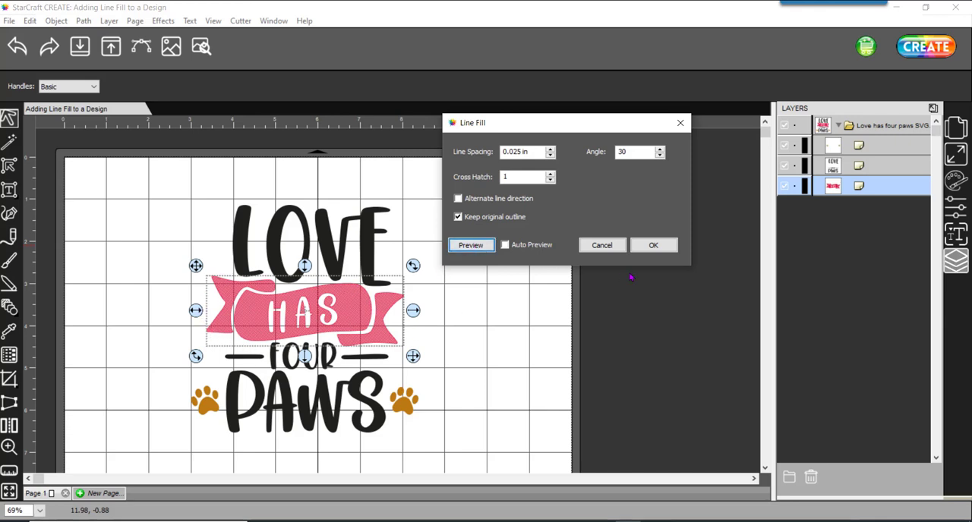
left_click(653, 245)
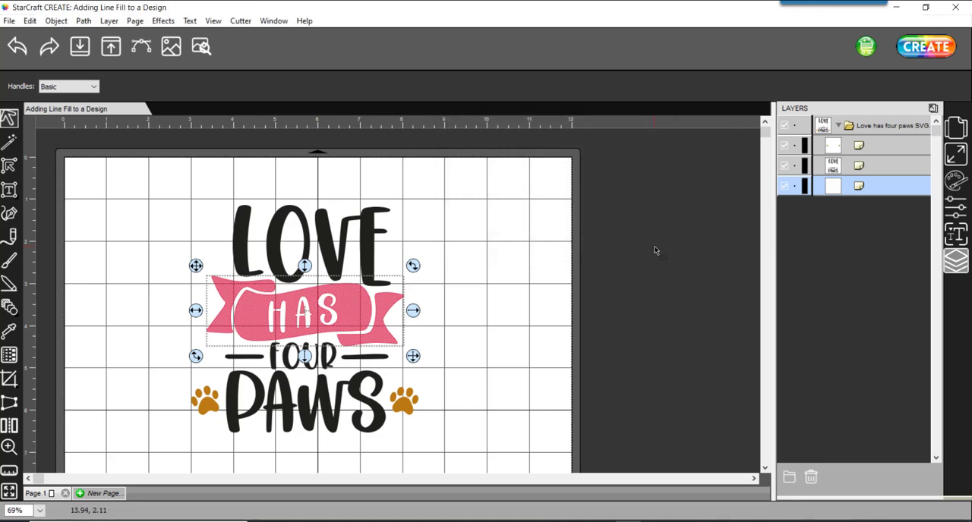
mouse_move(492, 283)
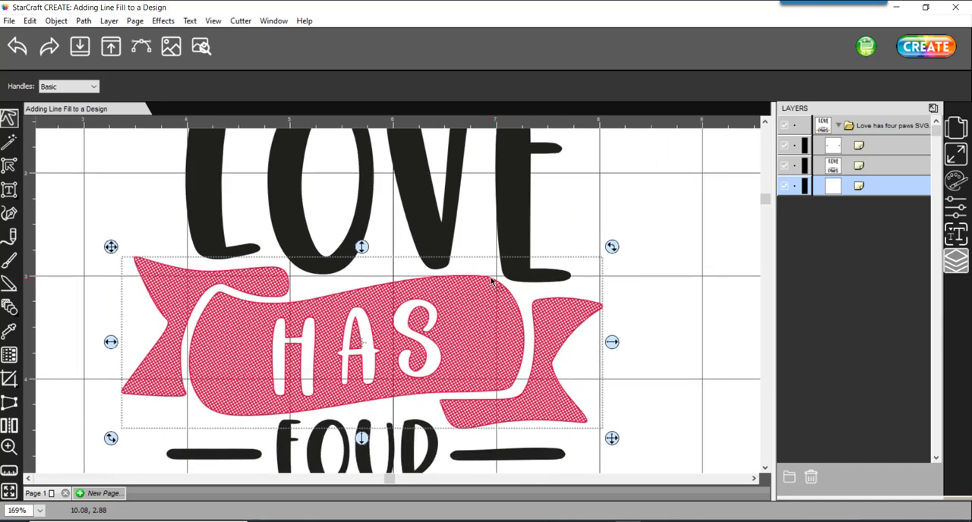
mouse_move(148, 278)
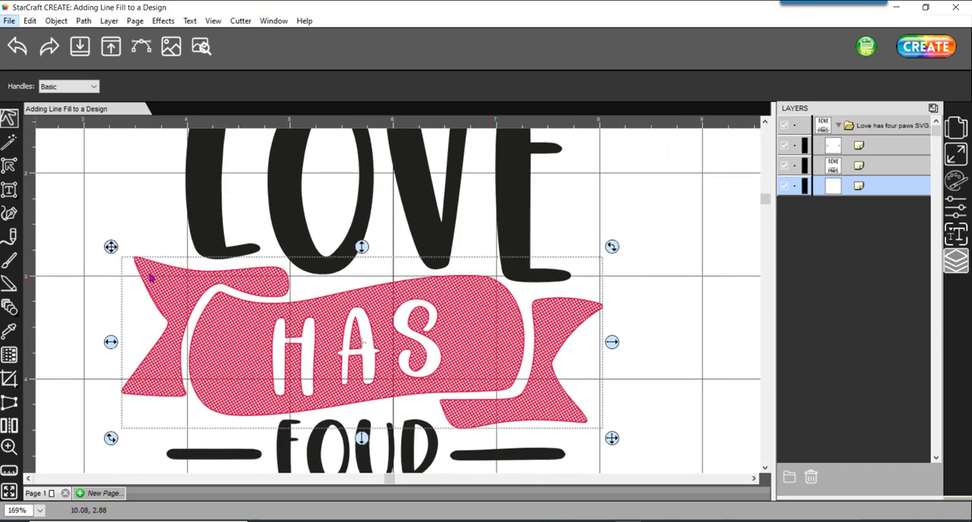
mouse_move(209, 319)
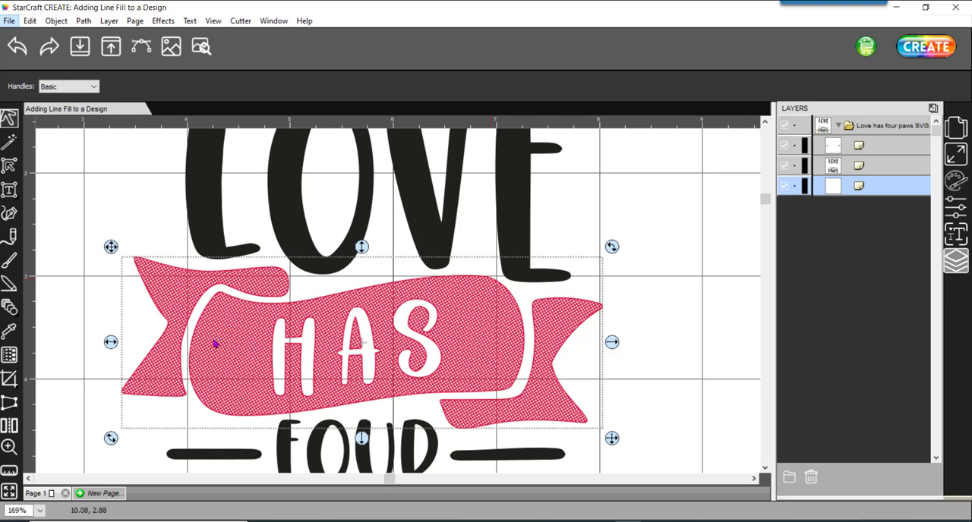
mouse_move(644, 313)
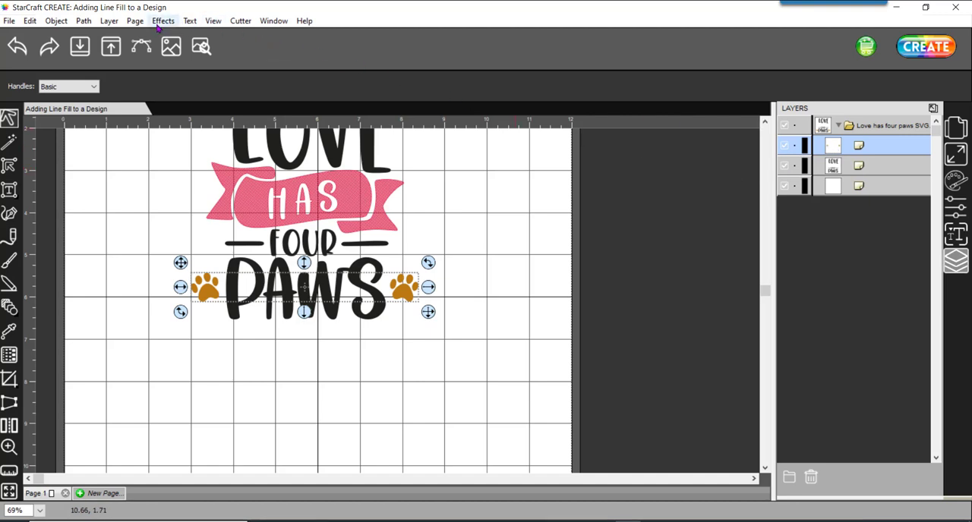
Apply a Line Fill to the paw prints at 0.02 in spacing, 30°, no cross hatch
left_click(164, 21)
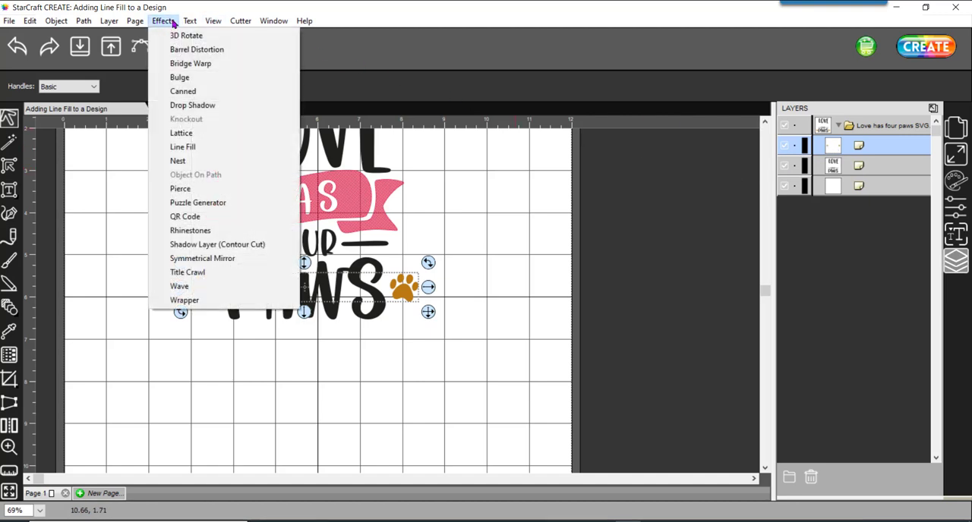
left_click(182, 146)
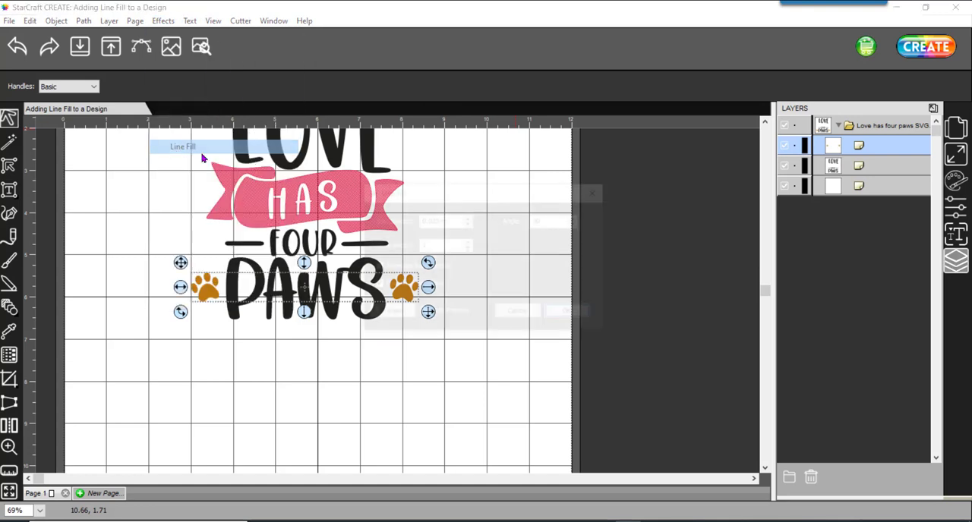
left_click(182, 146)
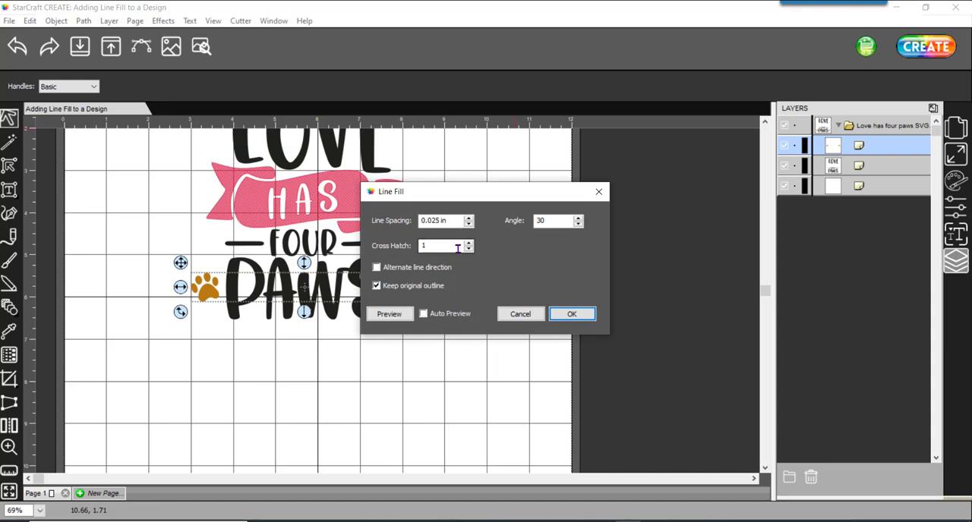
left_click(467, 225)
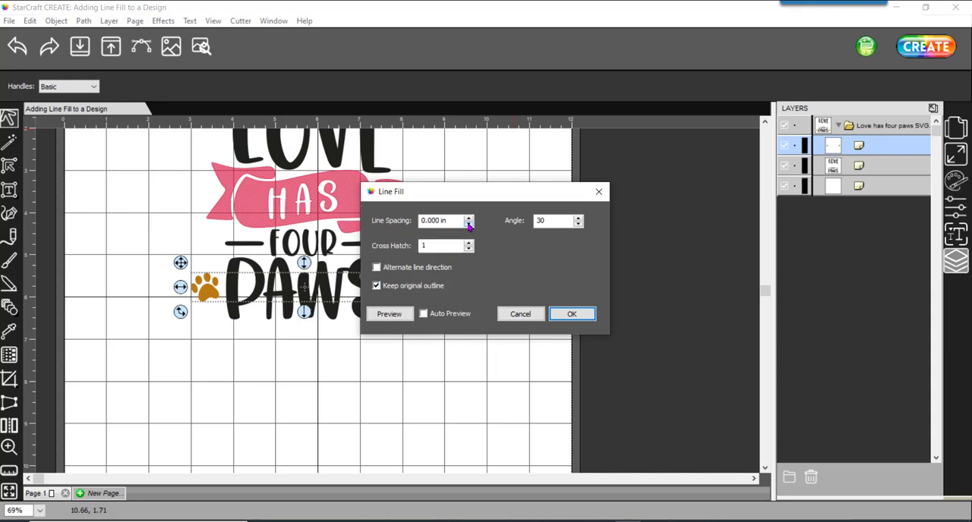
triple_click(440, 221)
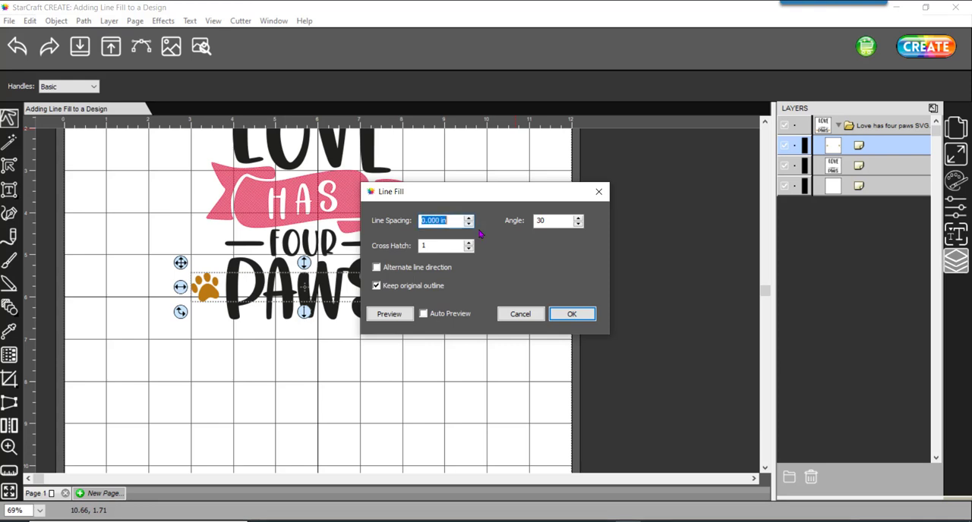
type(".02")
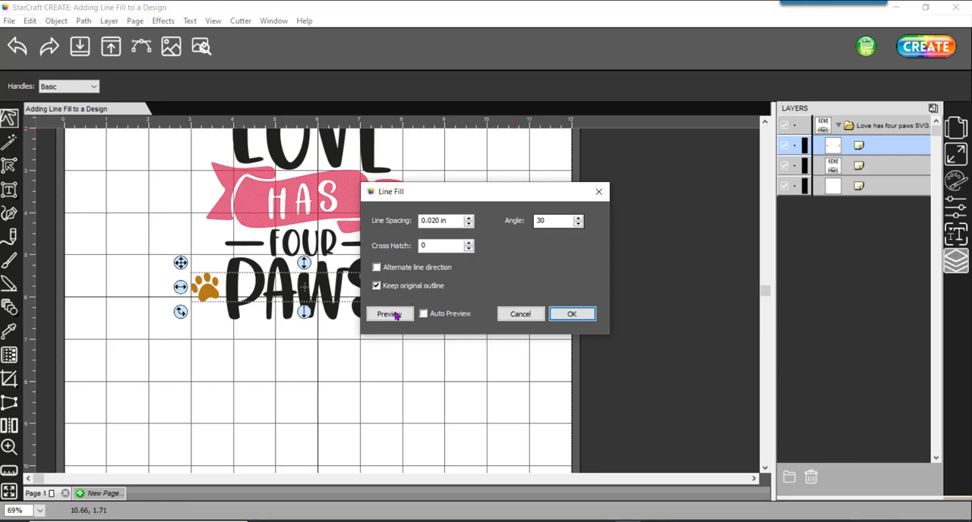
left_click(389, 313)
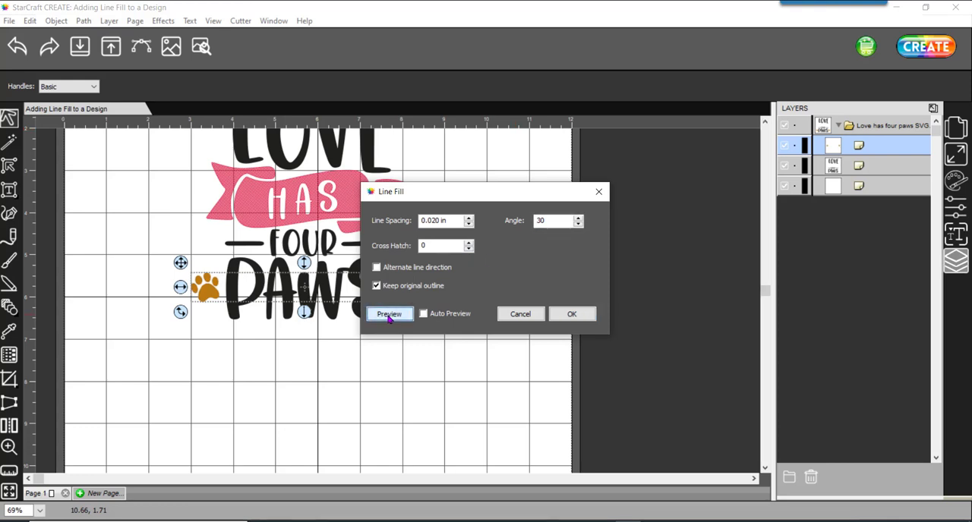
left_click(389, 313)
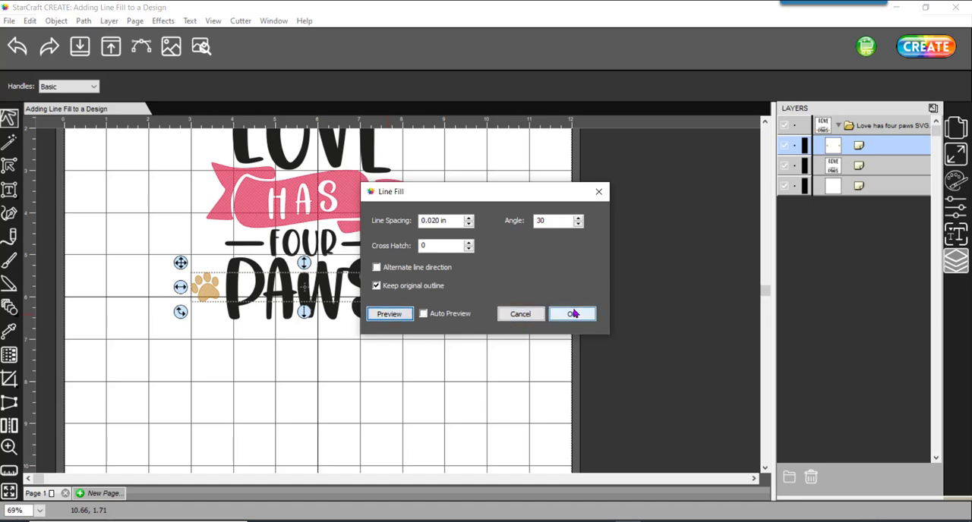
left_click(571, 313)
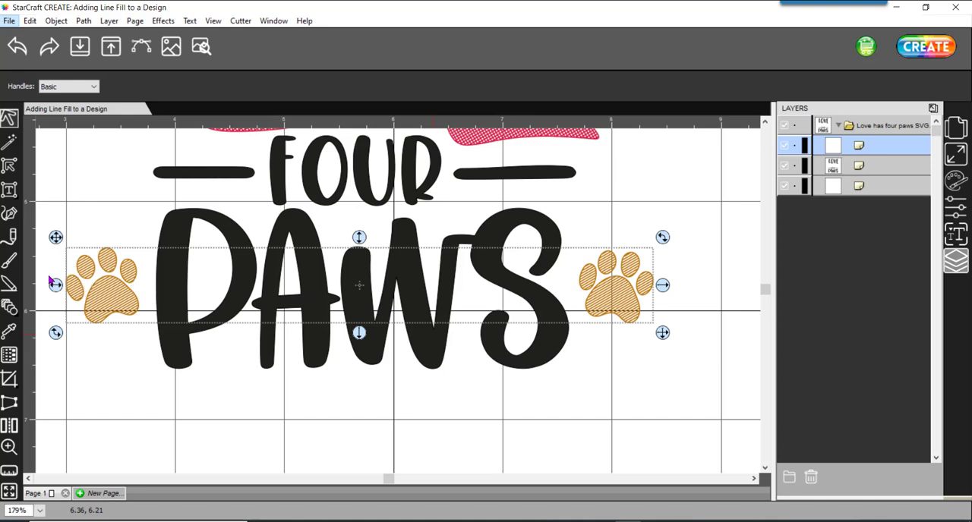
mouse_move(103, 311)
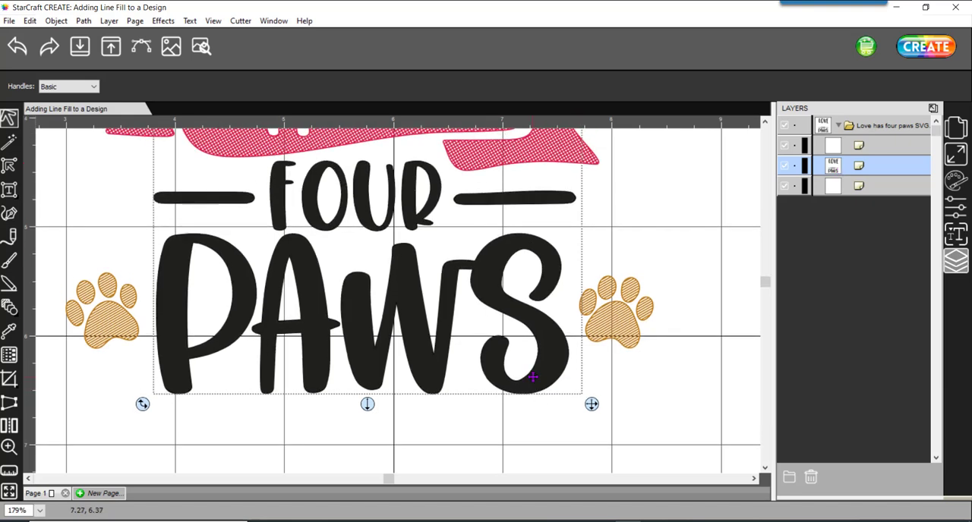
Apply a Line Fill to the black lettering at 0.015 in spacing, 45°, with 2 cross hatches
left_click(163, 21)
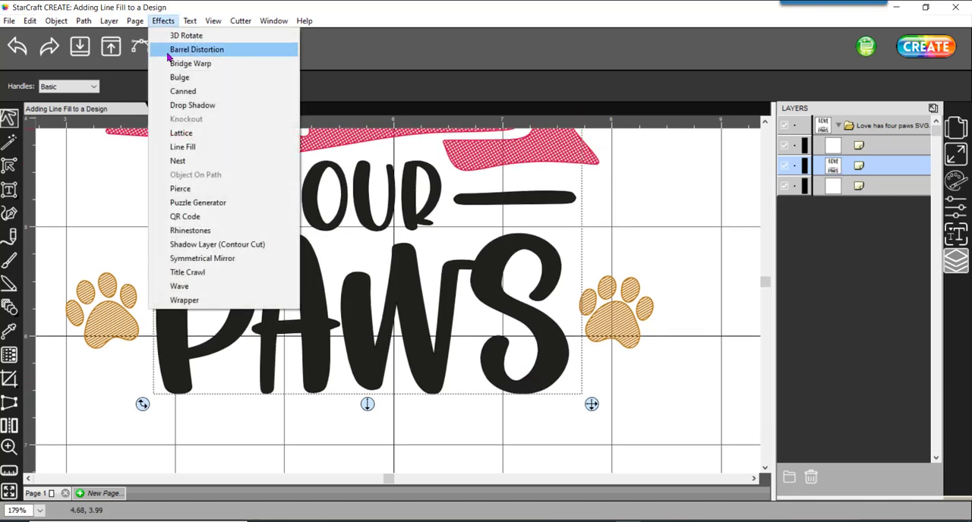
left_click(182, 145)
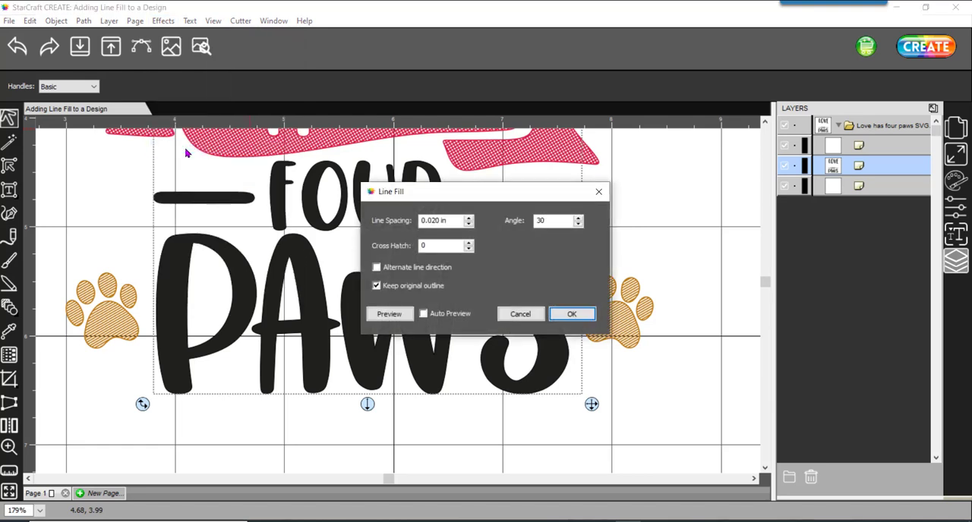
mouse_move(463, 235)
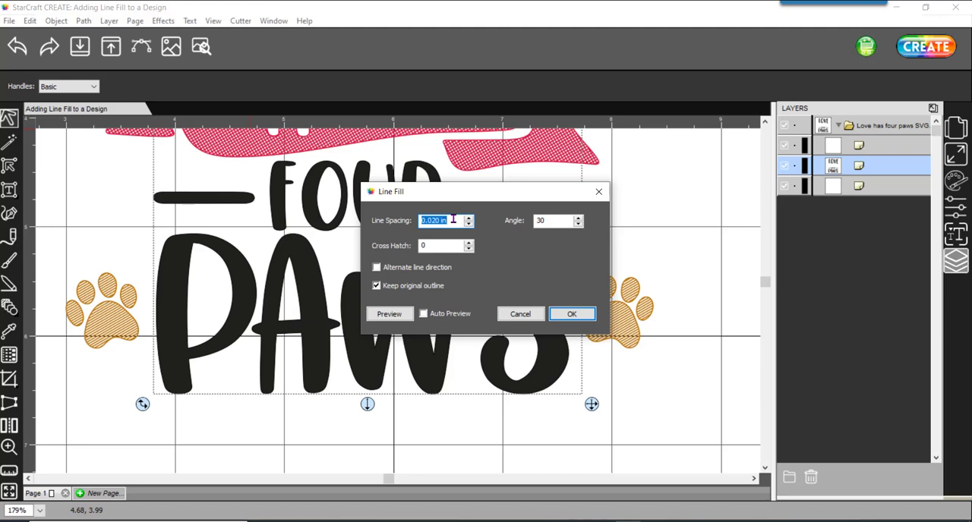
type(".015")
left_click(557, 220)
type("45")
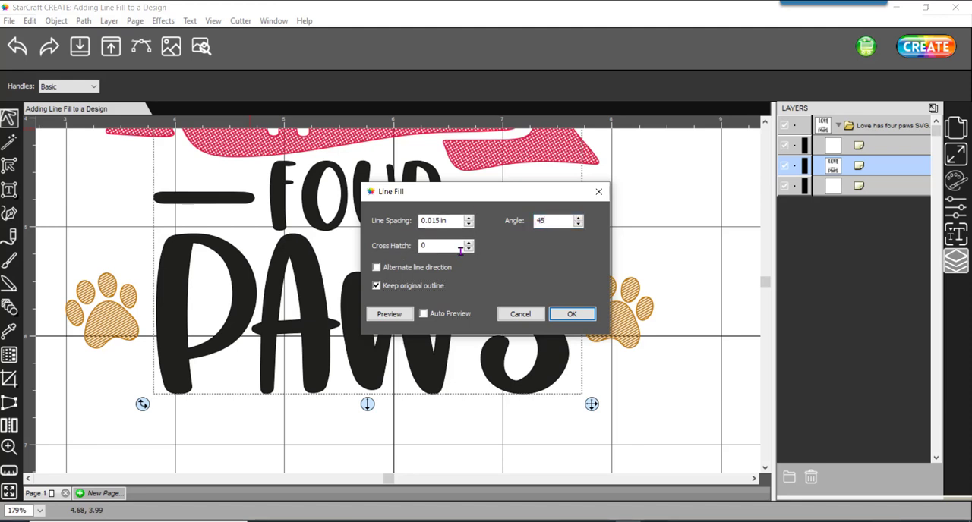
left_click(468, 243)
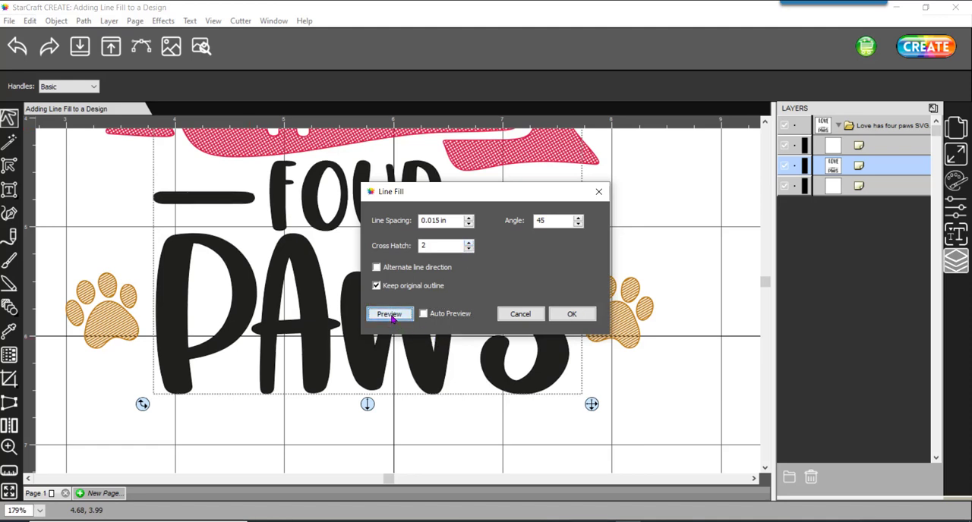
left_click(389, 313)
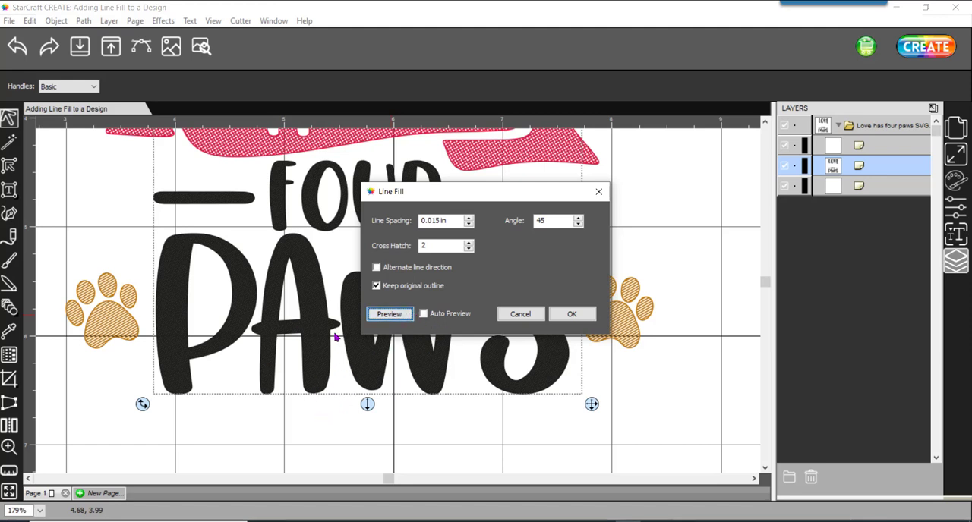
mouse_move(334, 337)
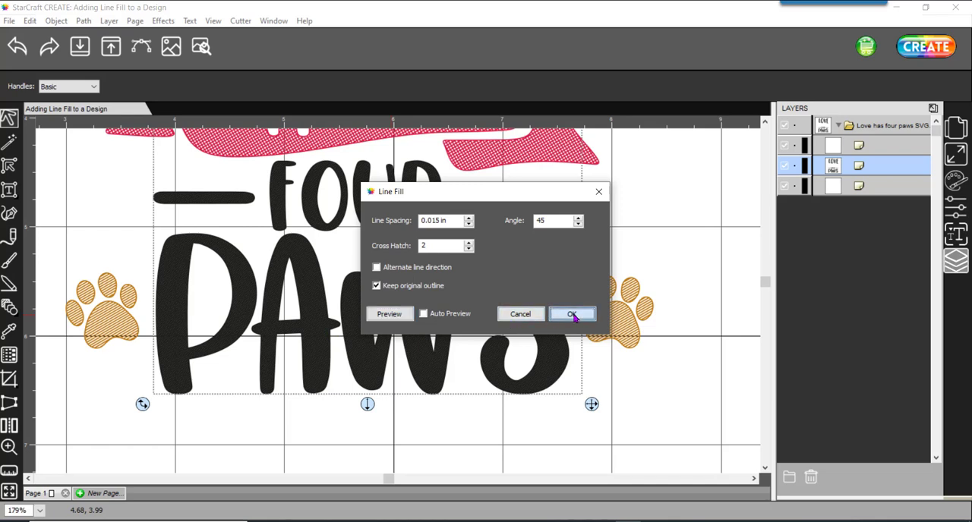
left_click(571, 313)
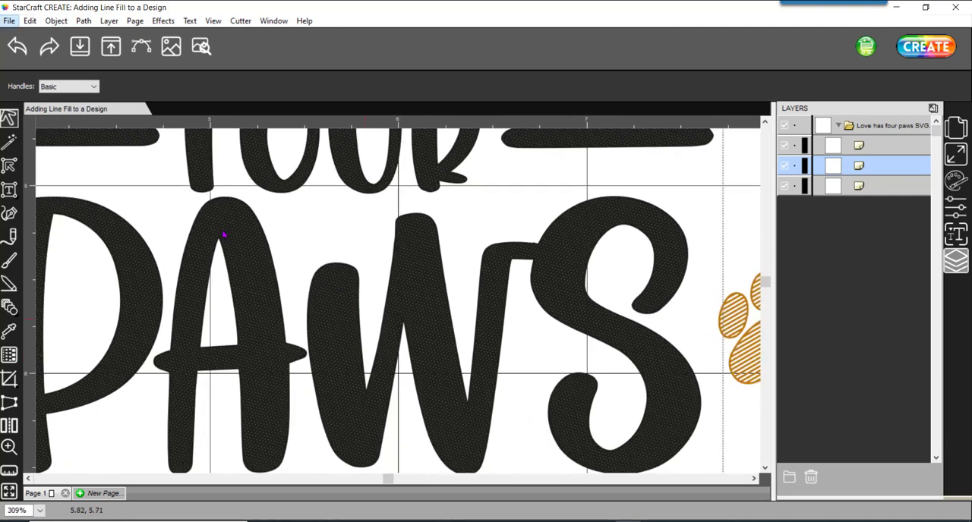
mouse_move(426, 264)
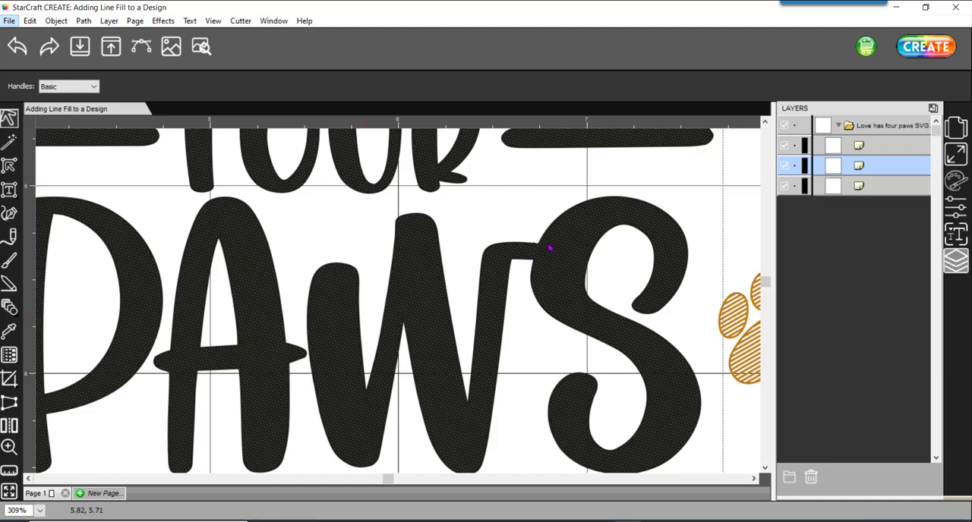
mouse_move(423, 275)
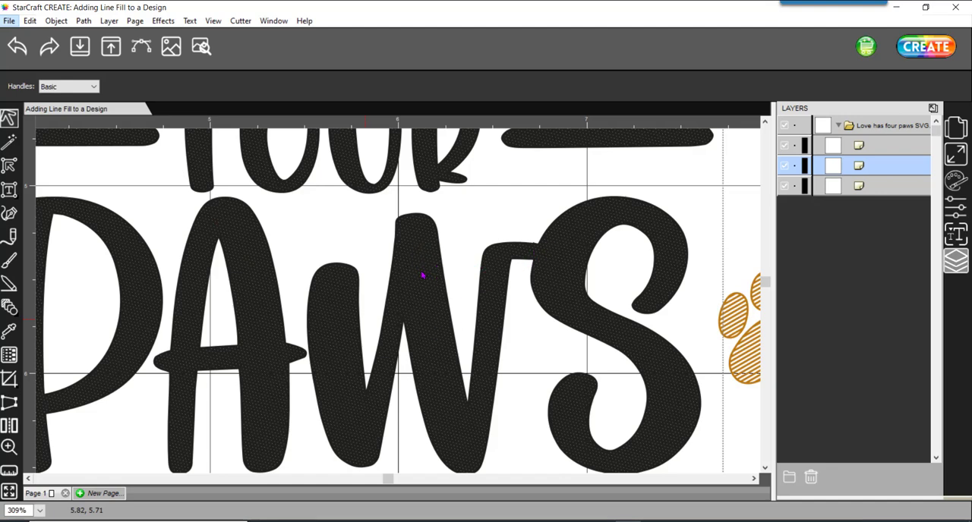
mouse_move(422, 272)
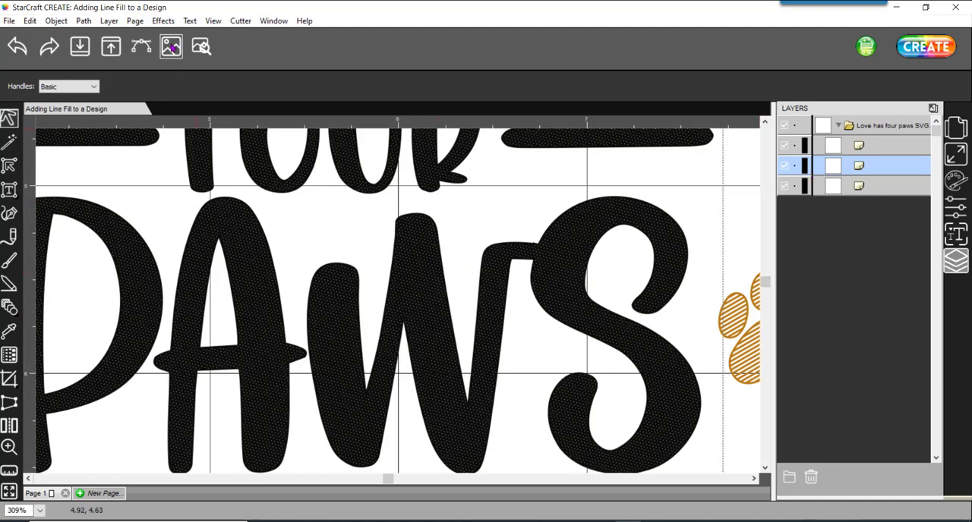
Reopen Line Fill for the lettering and preview a 0.120 in spacing
left_click(163, 21)
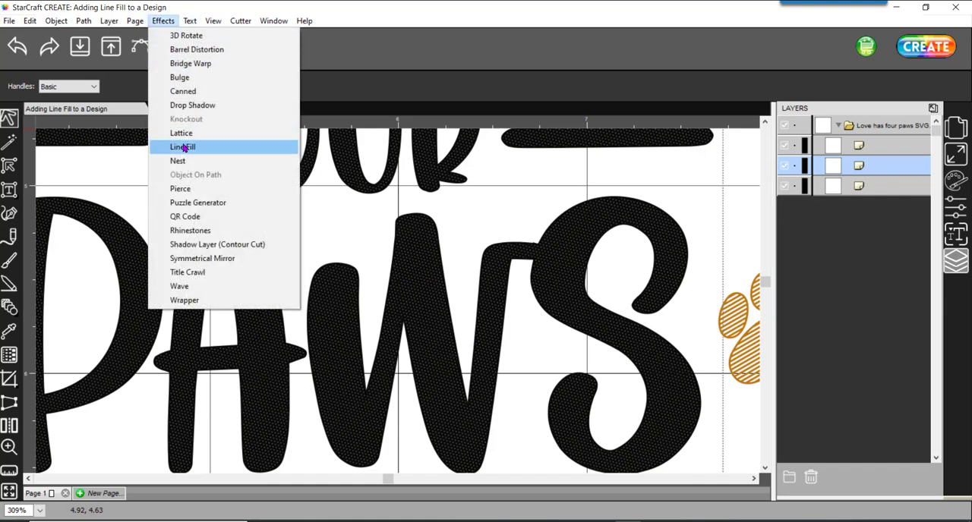
mouse_move(185, 149)
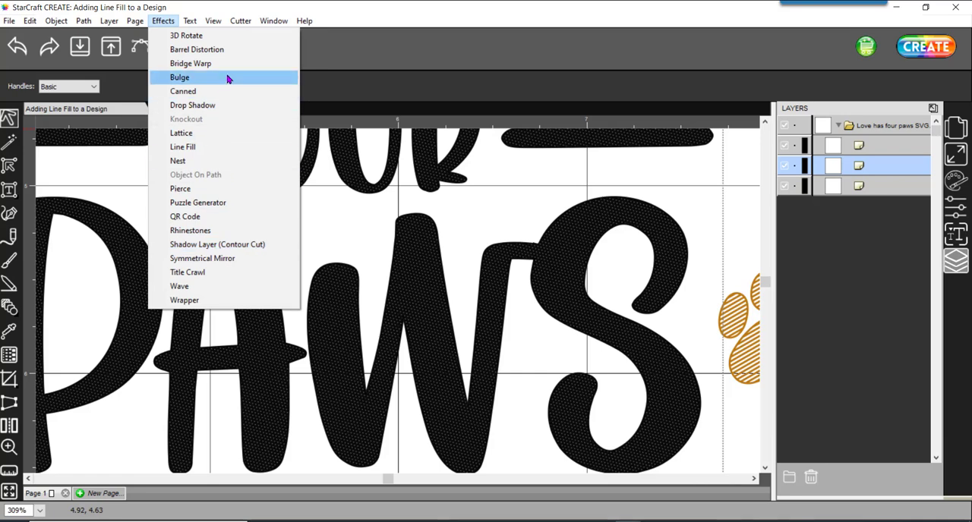
mouse_move(182, 146)
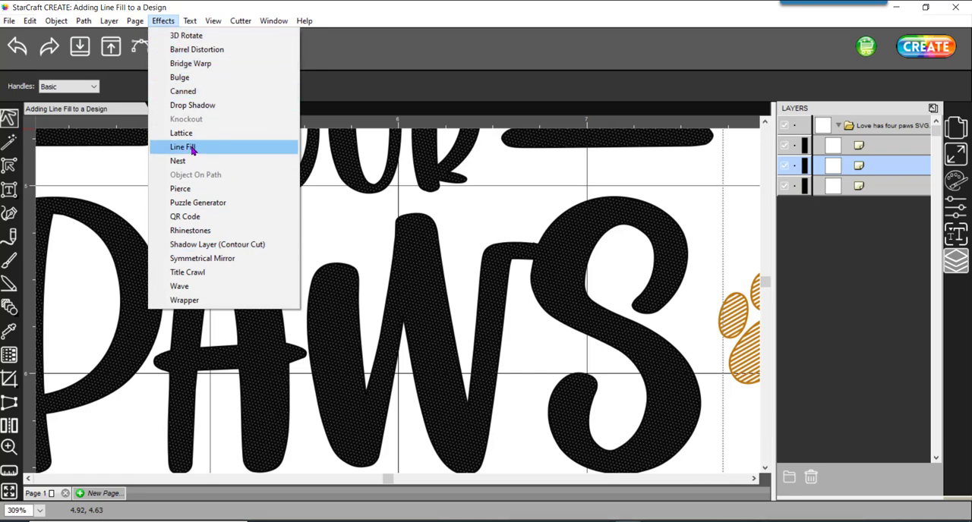
left_click(182, 145)
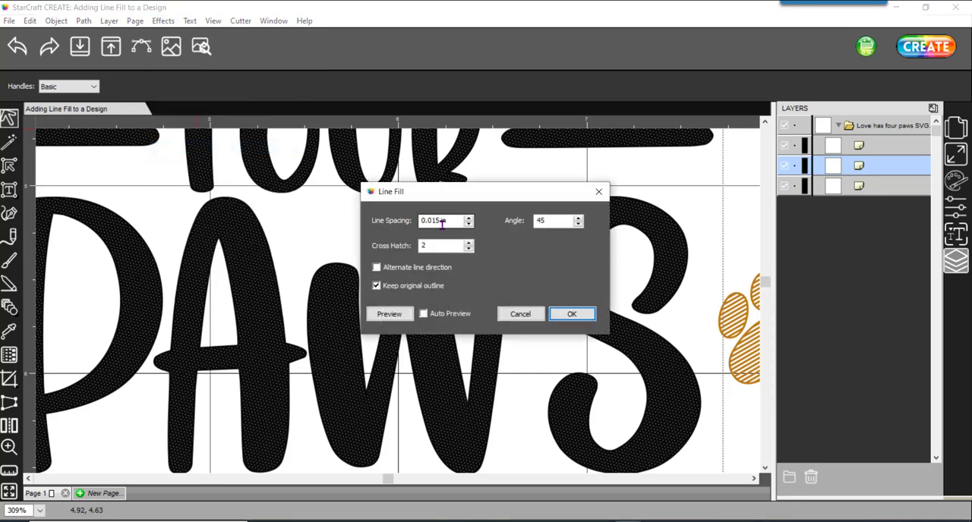
type("0.120 in")
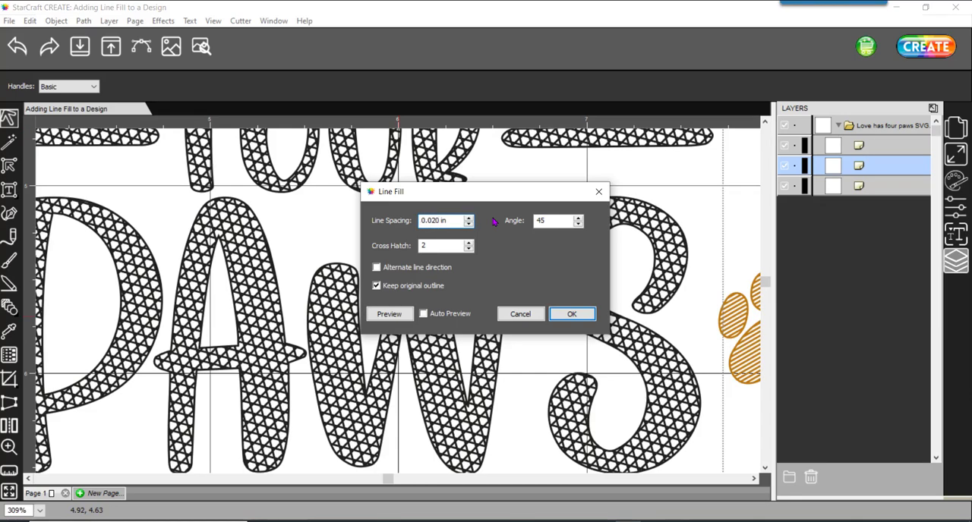
left_click(389, 313)
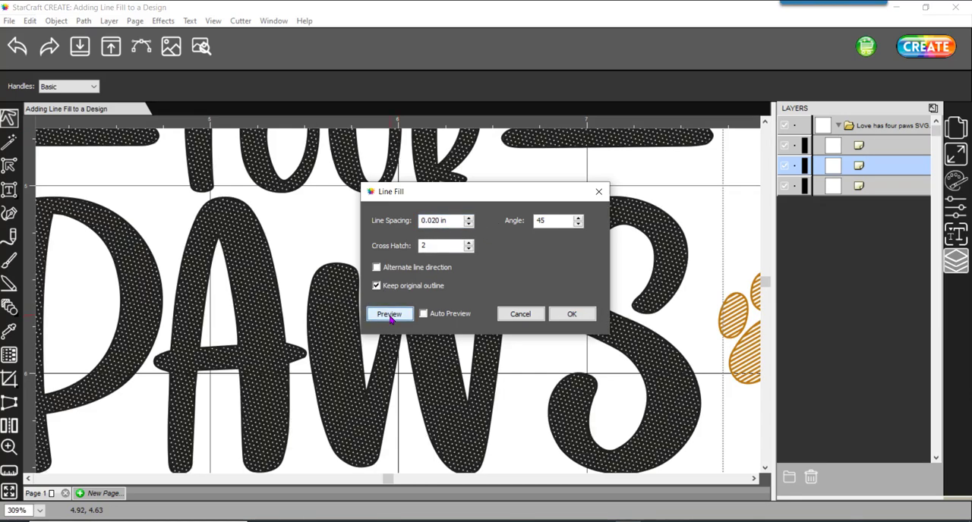
left_click(389, 313)
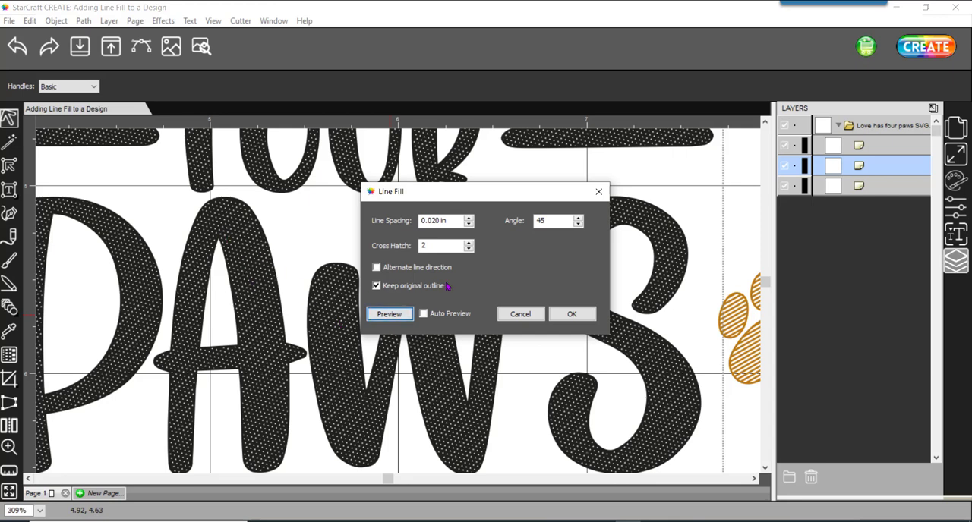
Correct the spacing to 0.025 in with 2 cross hatches at 45° and apply it
left_click(440, 220)
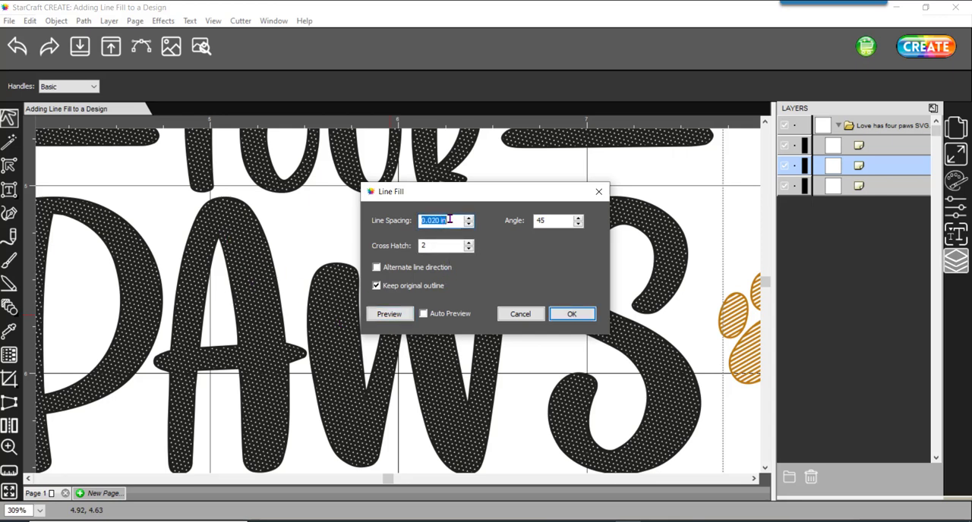
type(".025")
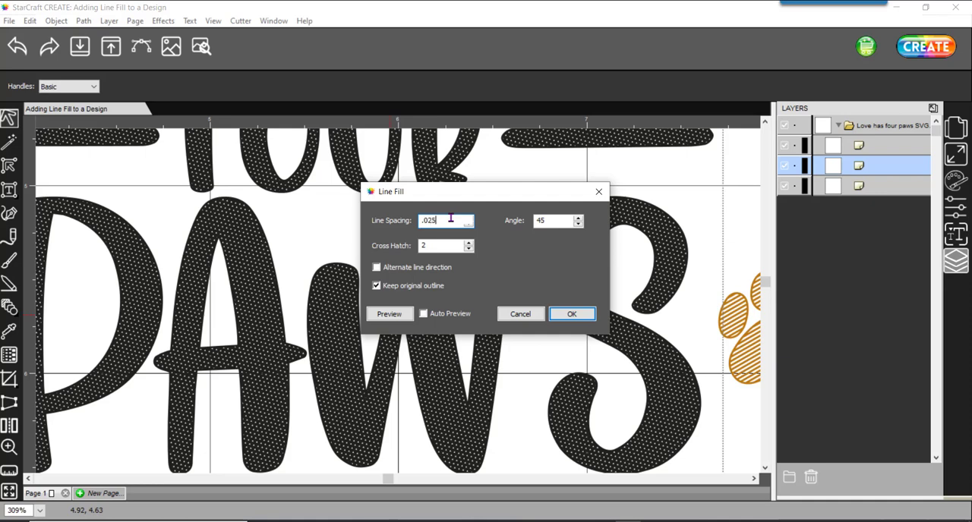
left_click(389, 313)
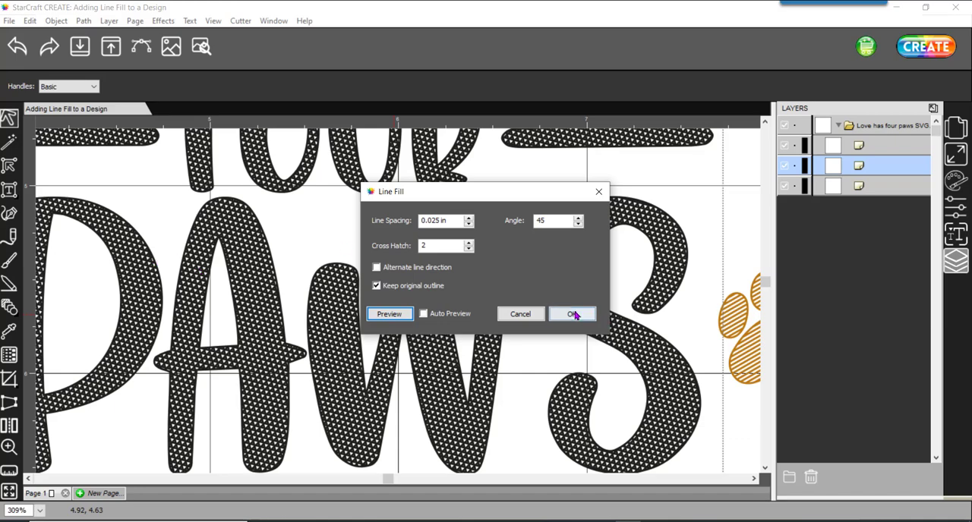
left_click(573, 313)
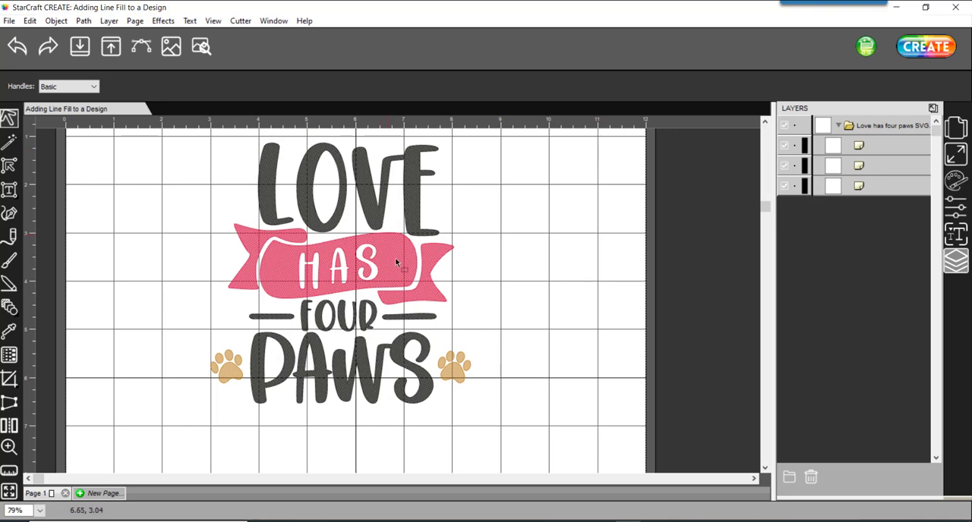
mouse_move(565, 457)
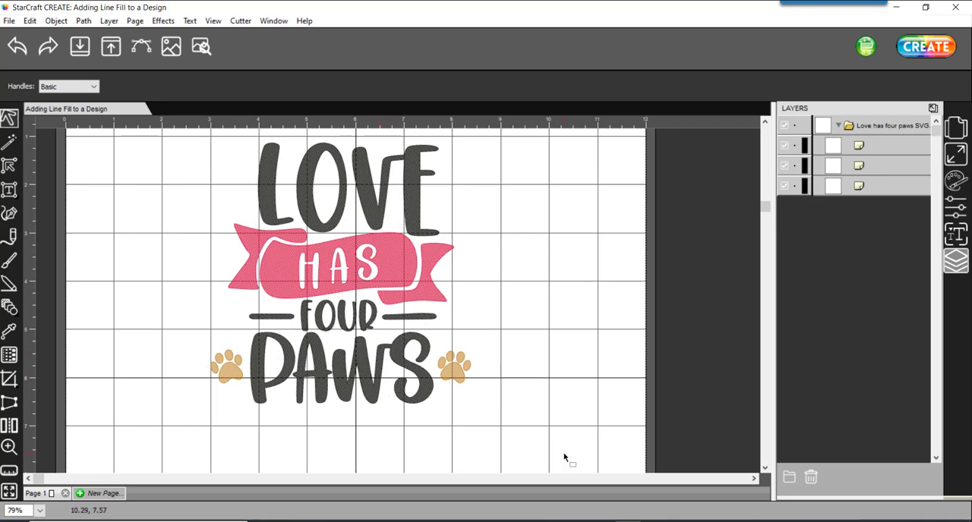
mouse_move(568, 449)
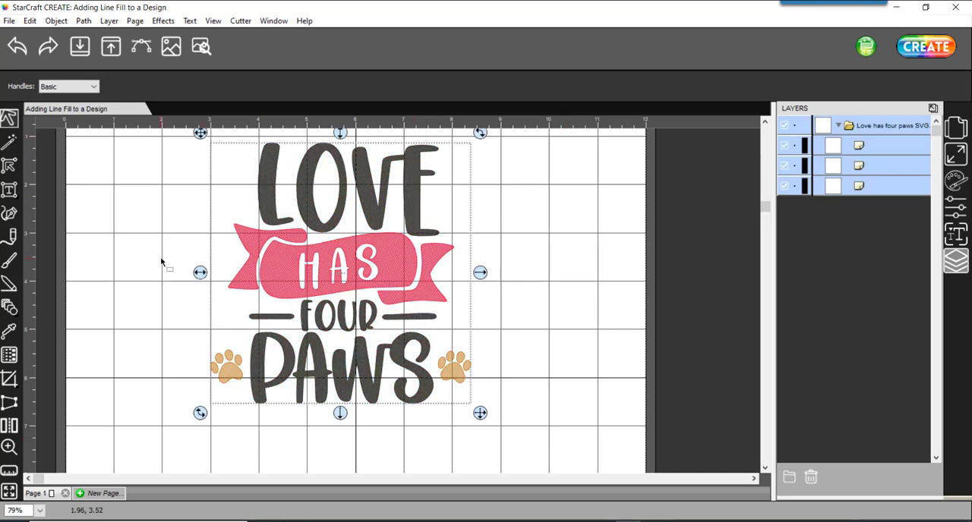
mouse_move(154, 222)
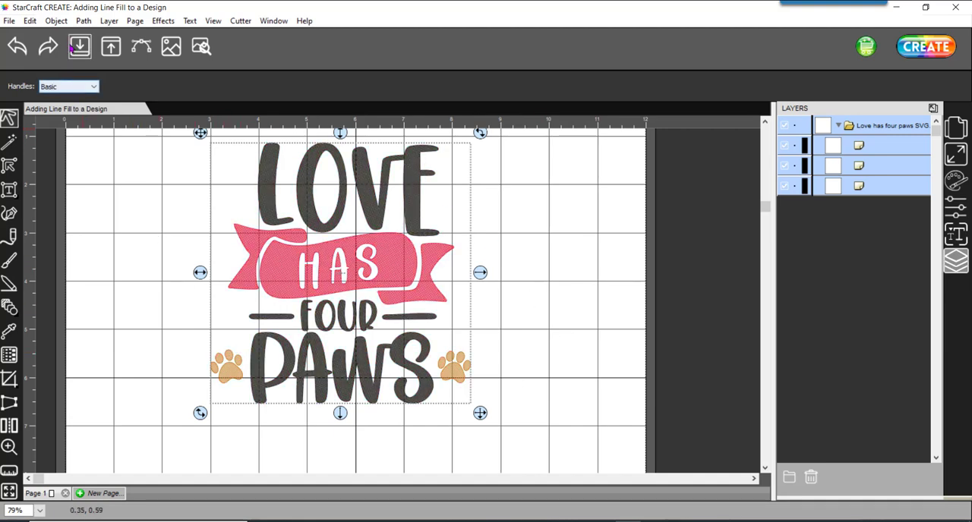
Group then merge all layers into a single <Merge> layer and select the merged design
left_click(55, 22)
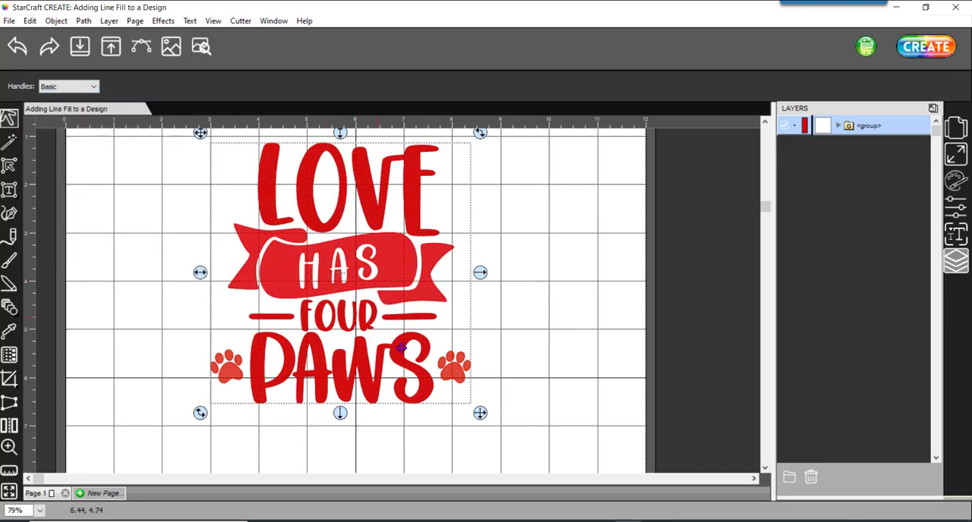
mouse_move(346, 285)
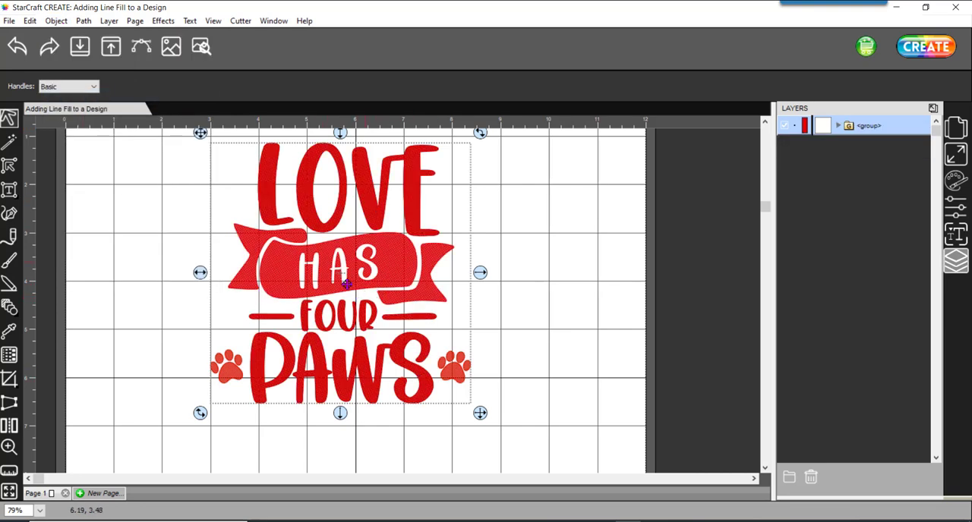
mouse_move(311, 298)
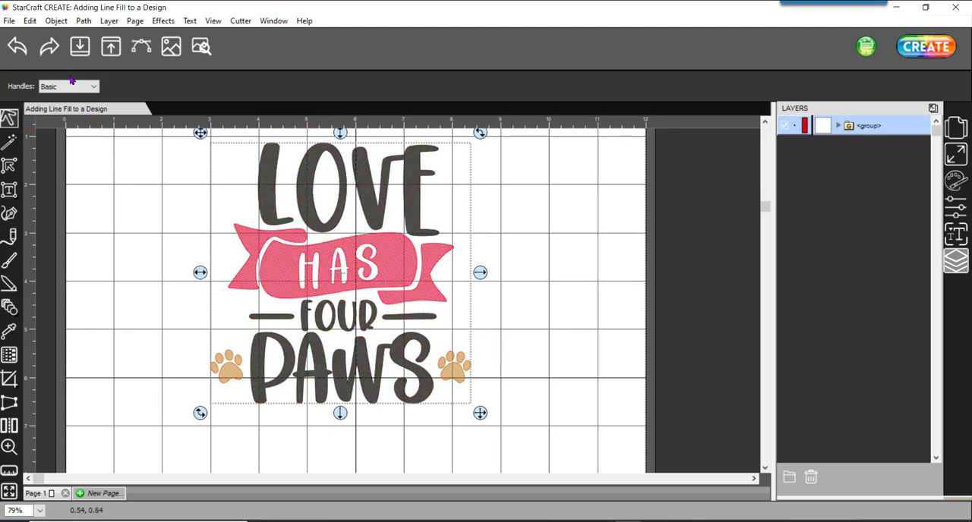
left_click(56, 21)
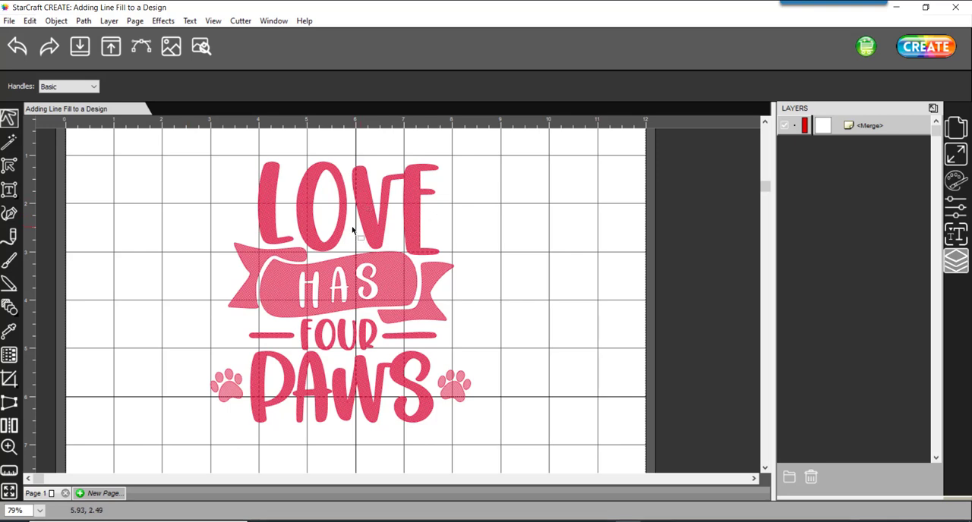
mouse_move(309, 264)
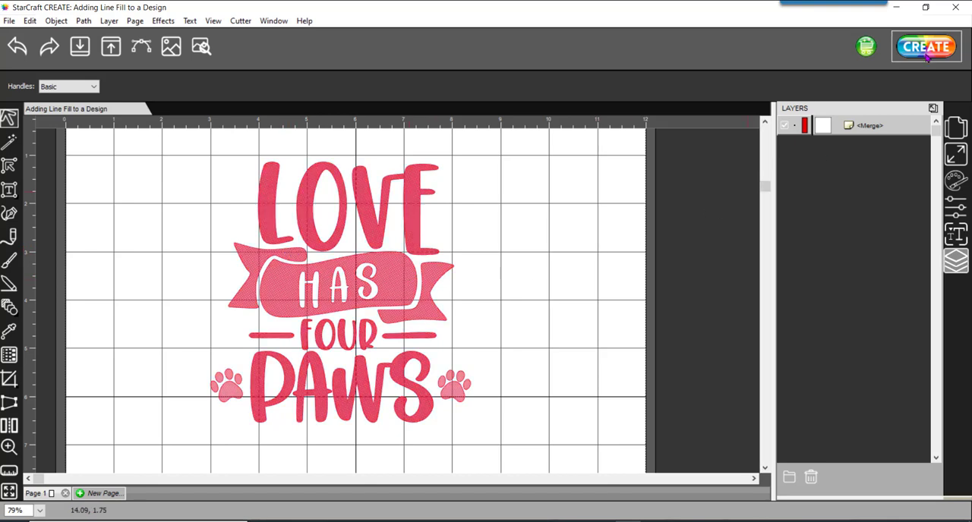
mouse_move(926, 47)
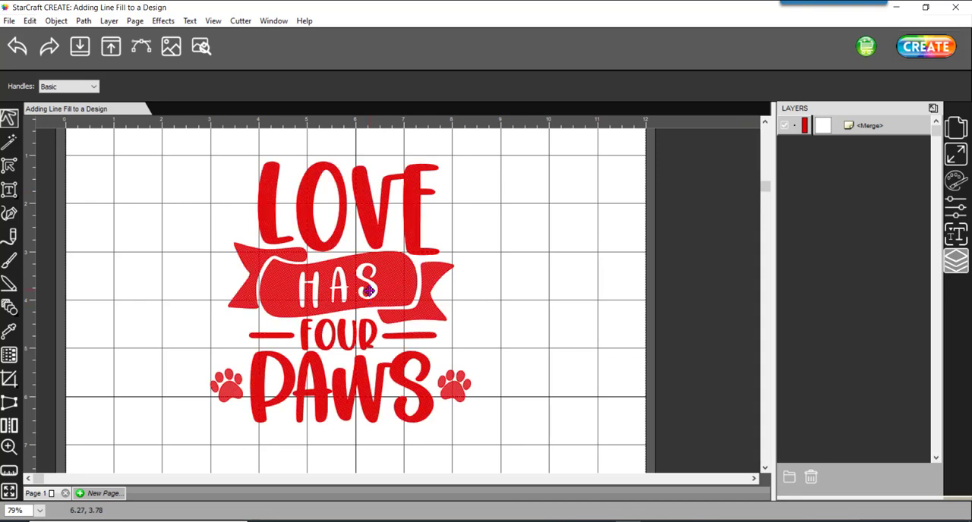
left_click(9, 22)
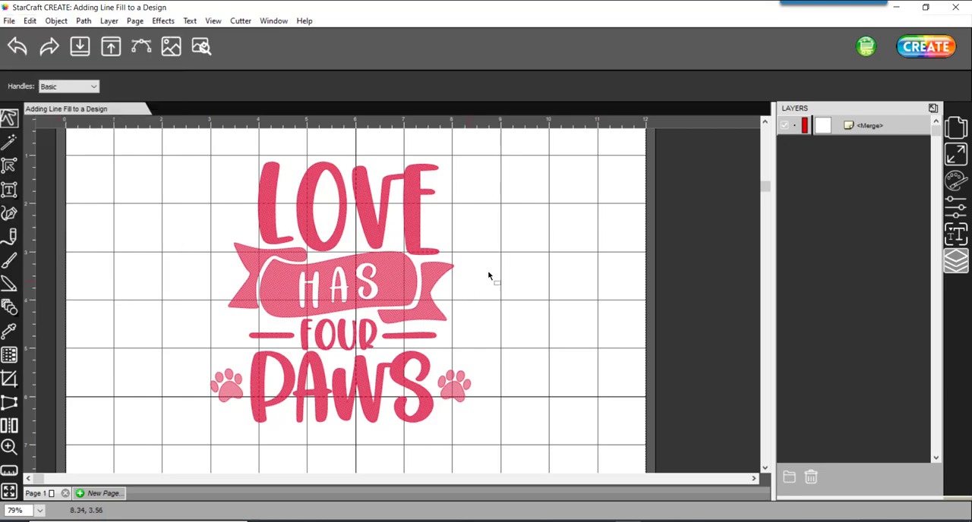
mouse_move(925, 45)
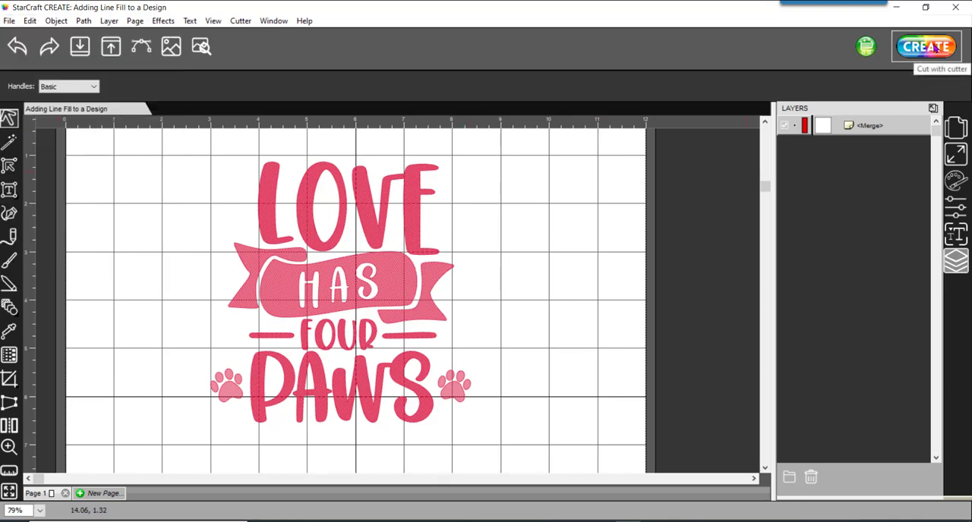
In Cut Settings, set Cut Line Type to Draw (Pen) with the Engrave preset
left_click(927, 46)
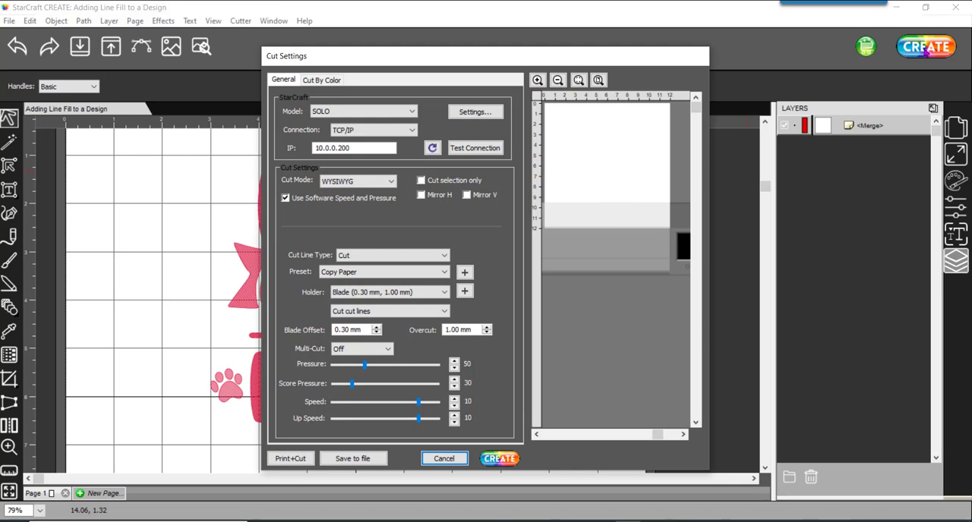
mouse_move(699, 73)
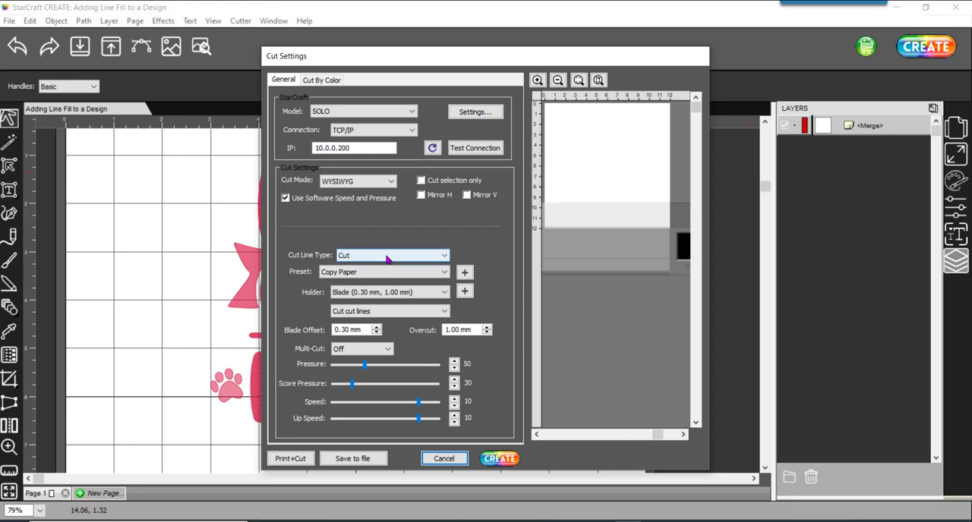
left_click(392, 255)
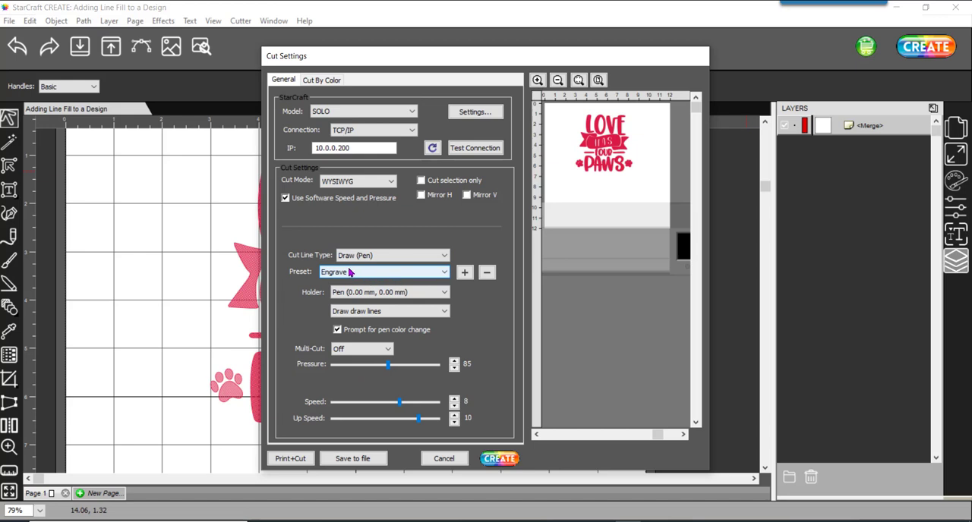
left_click(383, 272)
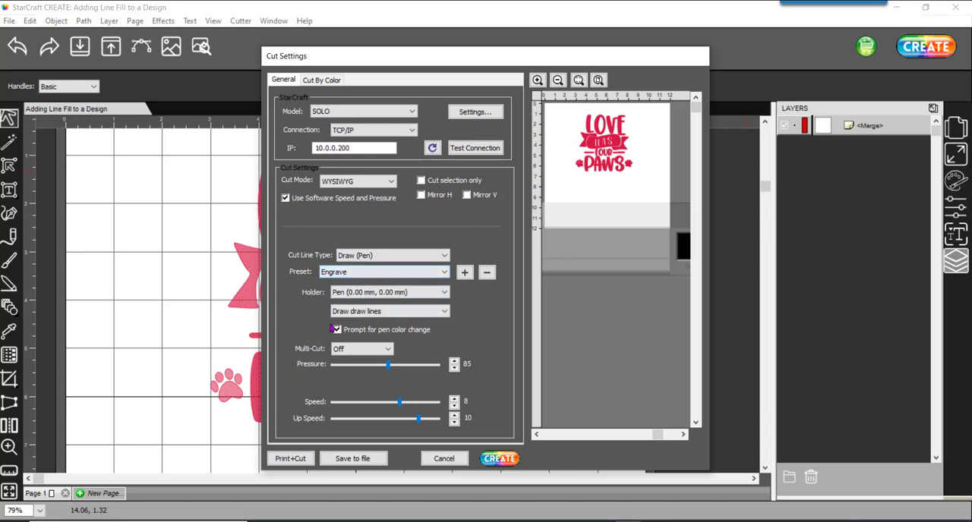